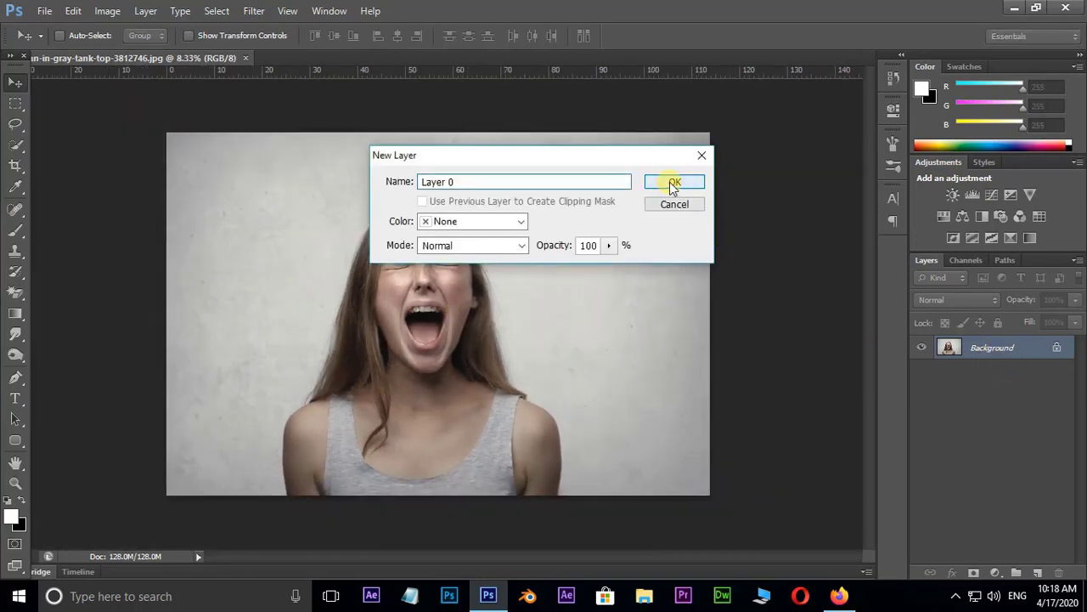
Convert the Background to Layer 0, duplicate it, and hide Layer 0 copy.
{"action": "left_click", "coordinate": [674, 182]}
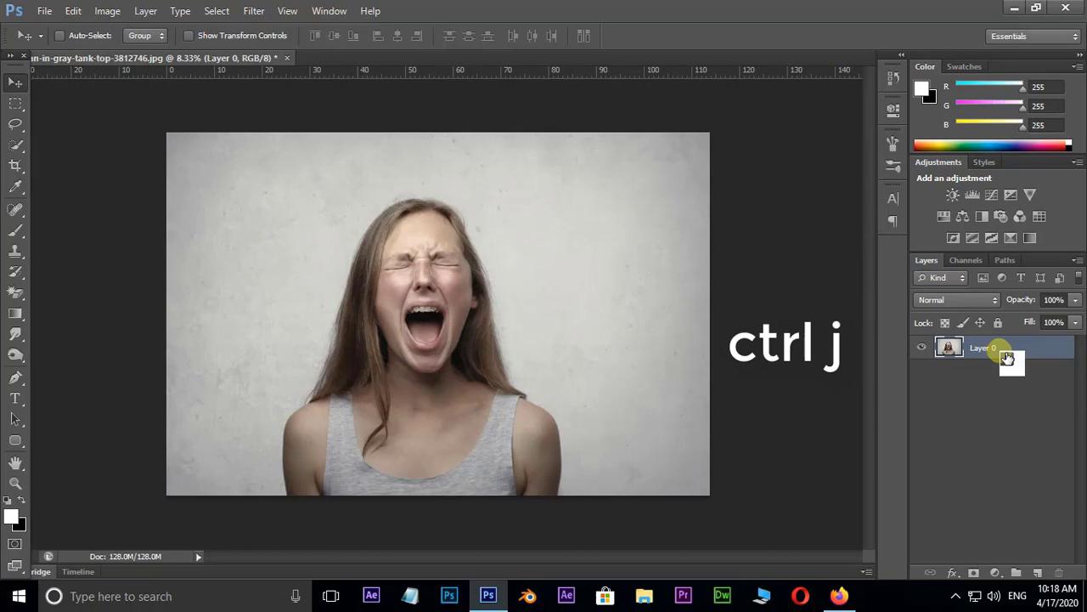
{"action": "key", "text": "ctrl+j"}
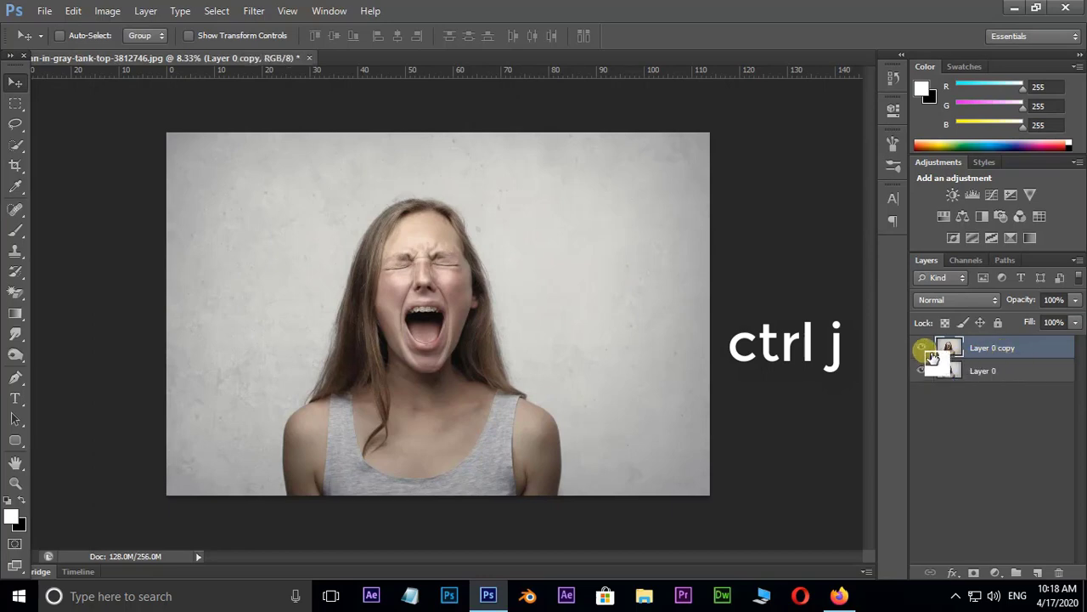
{"action": "key", "text": "ctrl+j"}
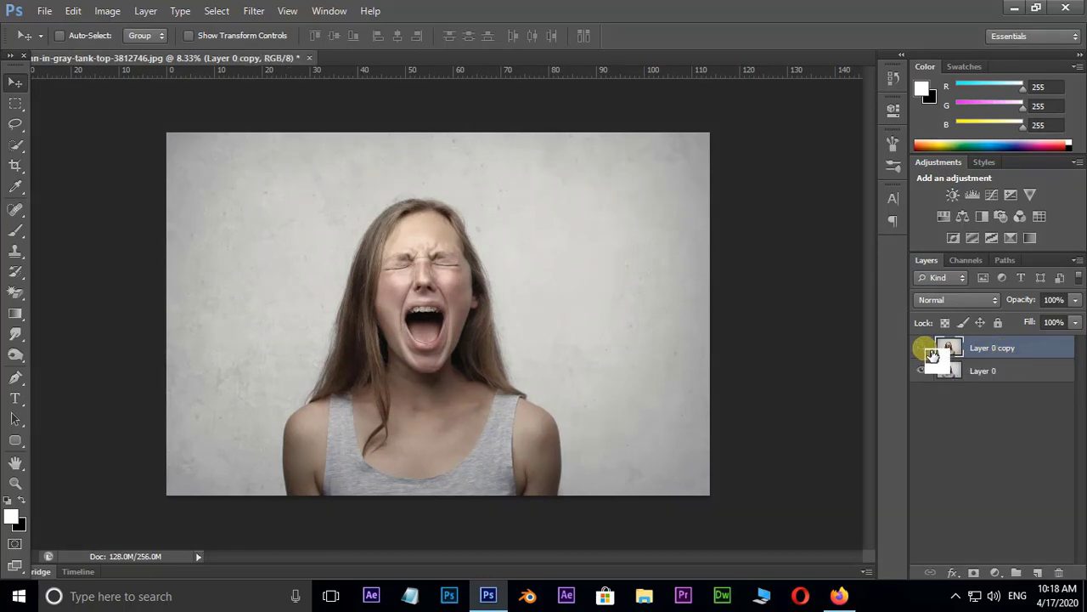
{"action": "left_click", "coordinate": [983, 370]}
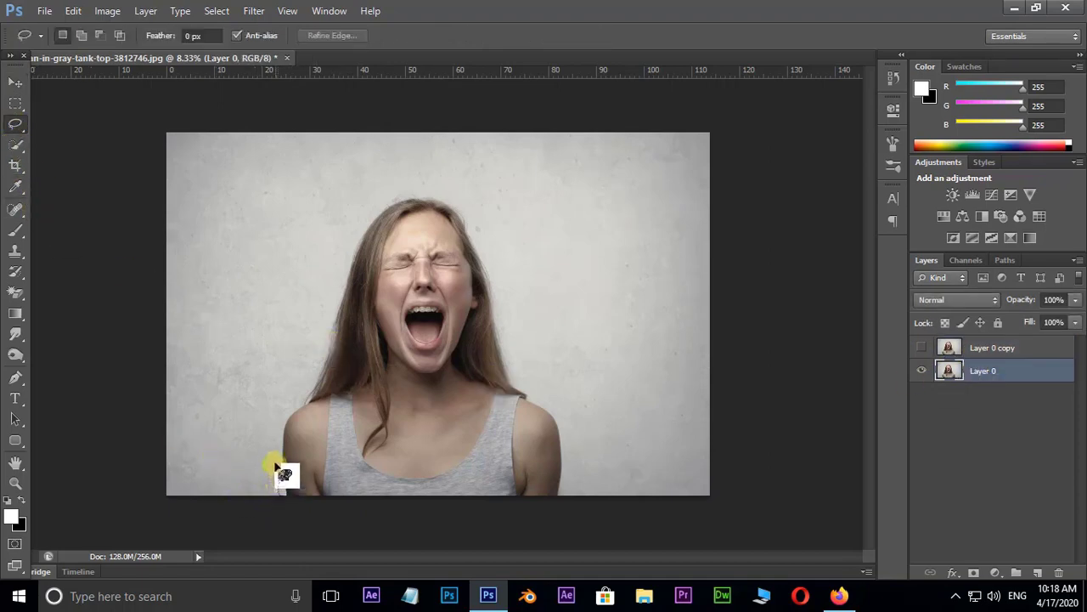
Lasso the woman on Layer 0, content-aware fill her out, and deselect.
{"action": "left_click_drag", "start_coordinate": [280, 473], "coordinate": [340, 303]}
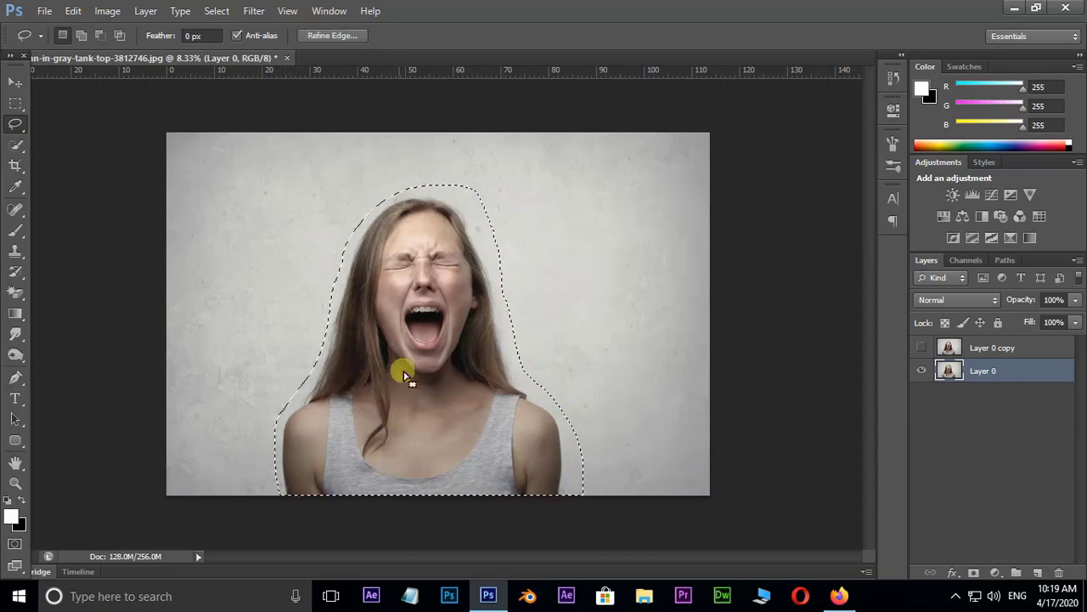
{"action": "right_click", "coordinate": [403, 378]}
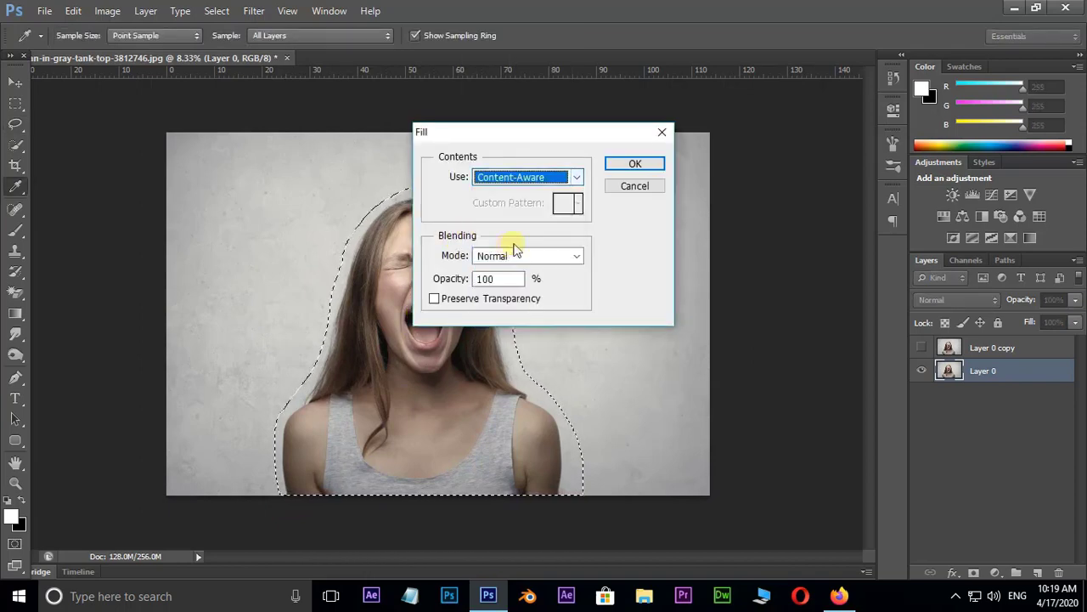
{"action": "left_click", "coordinate": [634, 163]}
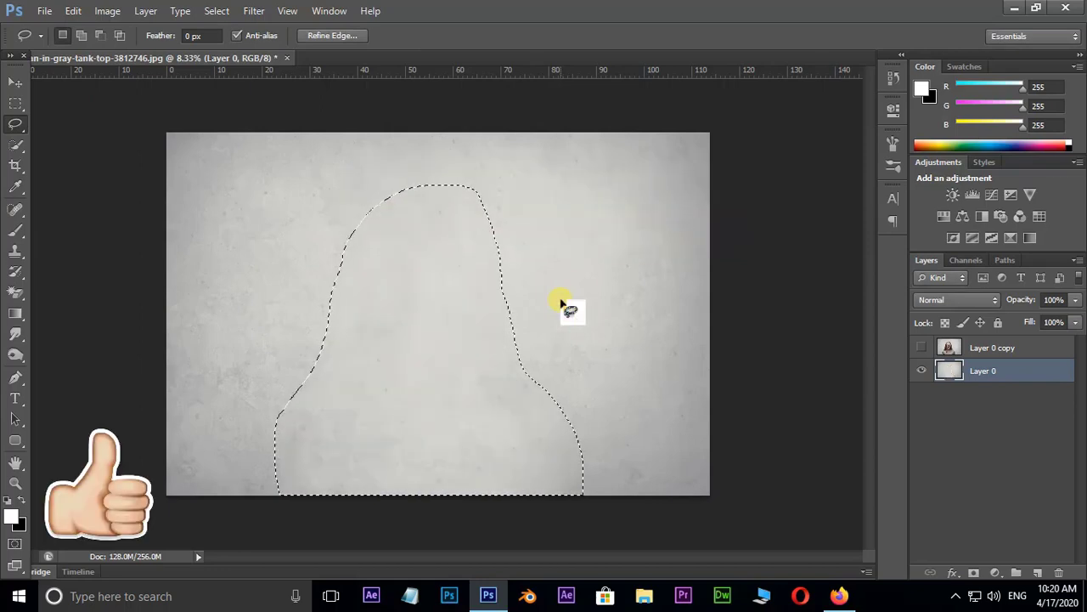
{"action": "key", "text": "ctrl+d"}
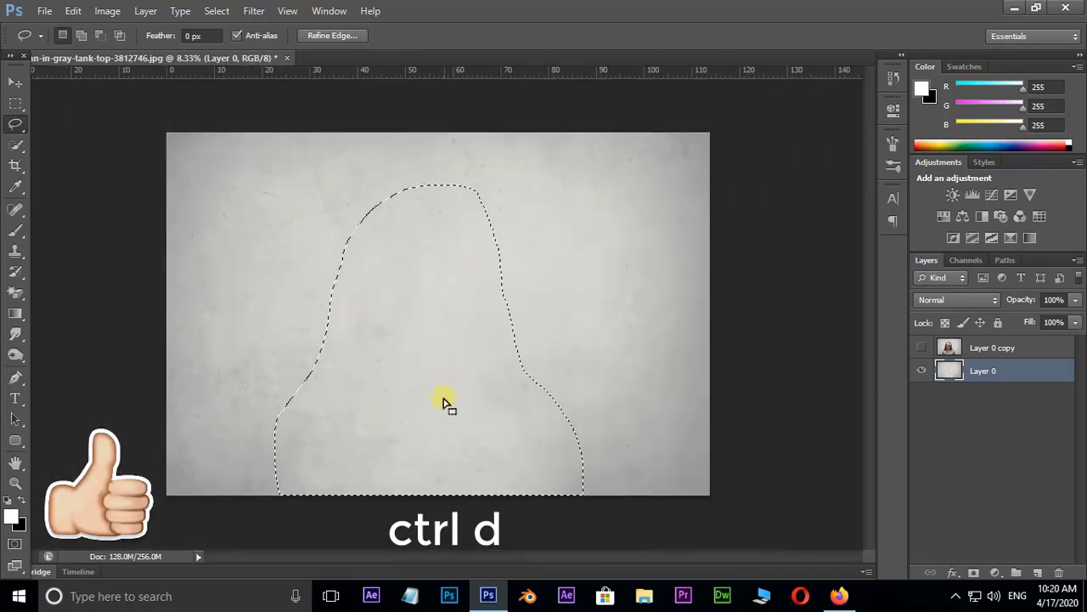
{"action": "key", "text": "ctrl+d"}
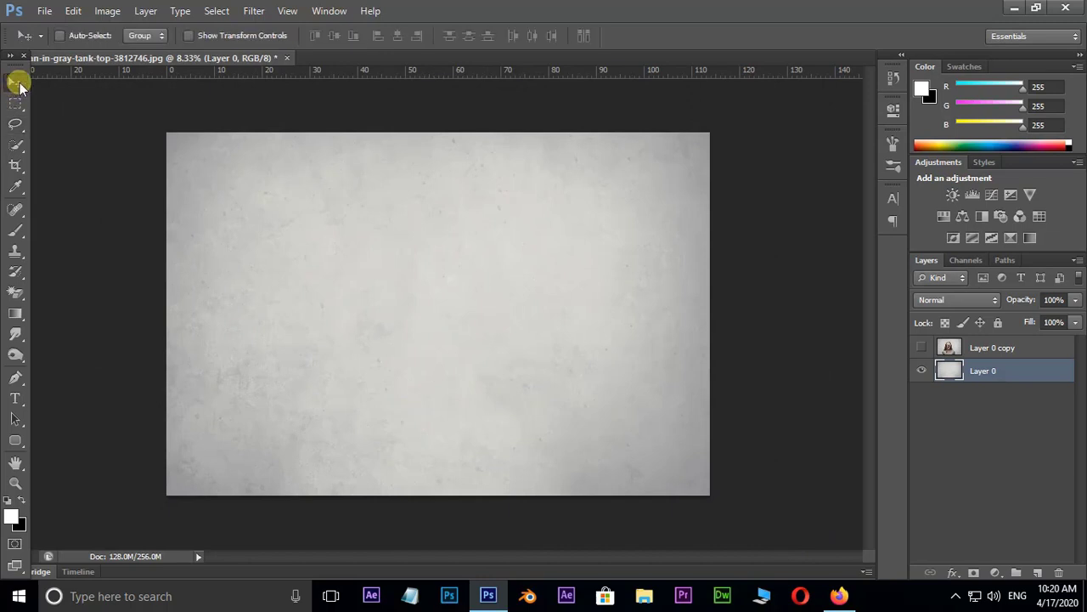
Show Layer 0 copy and paint a Quick Selection over the woman.
{"action": "left_click", "coordinate": [922, 348]}
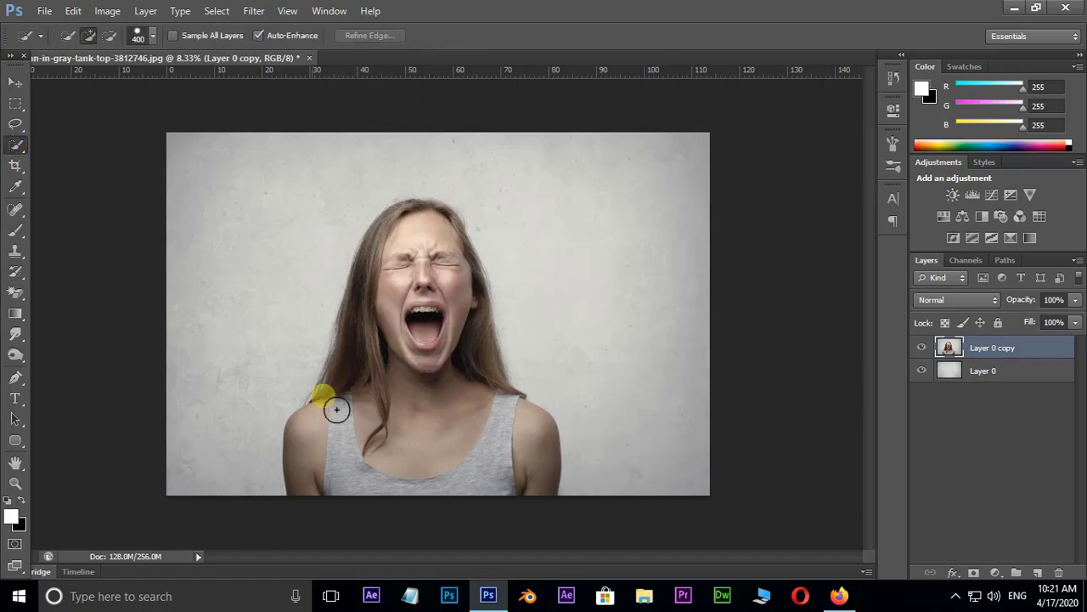
{"action": "left_click_drag", "start_coordinate": [335, 410], "coordinate": [429, 255]}
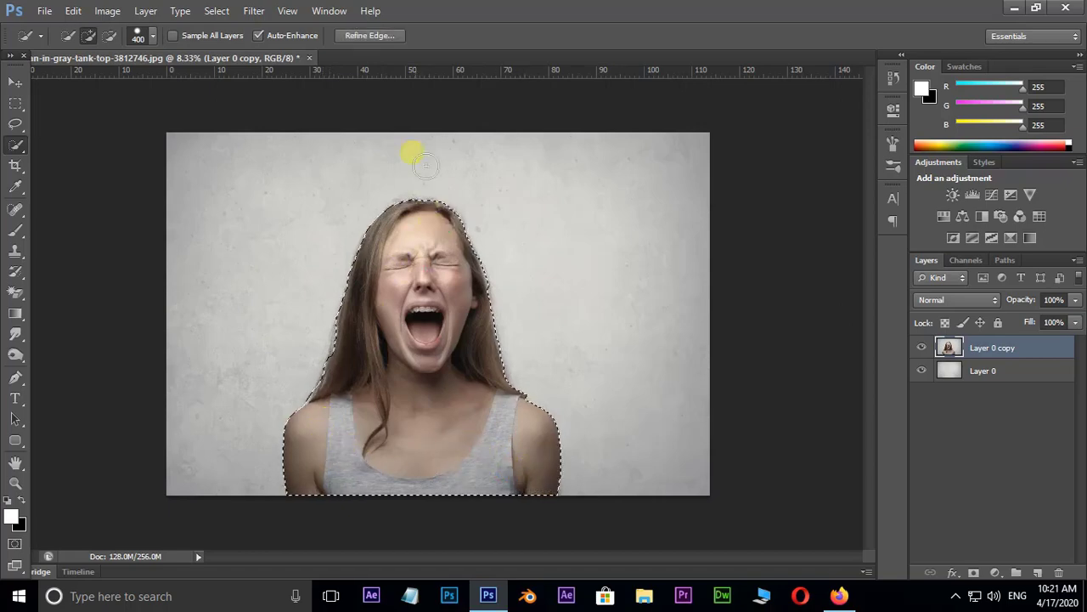
Refine the hair and shoulder edges with Refine Radius, outputting to a new layer.
{"action": "left_click", "coordinate": [369, 35]}
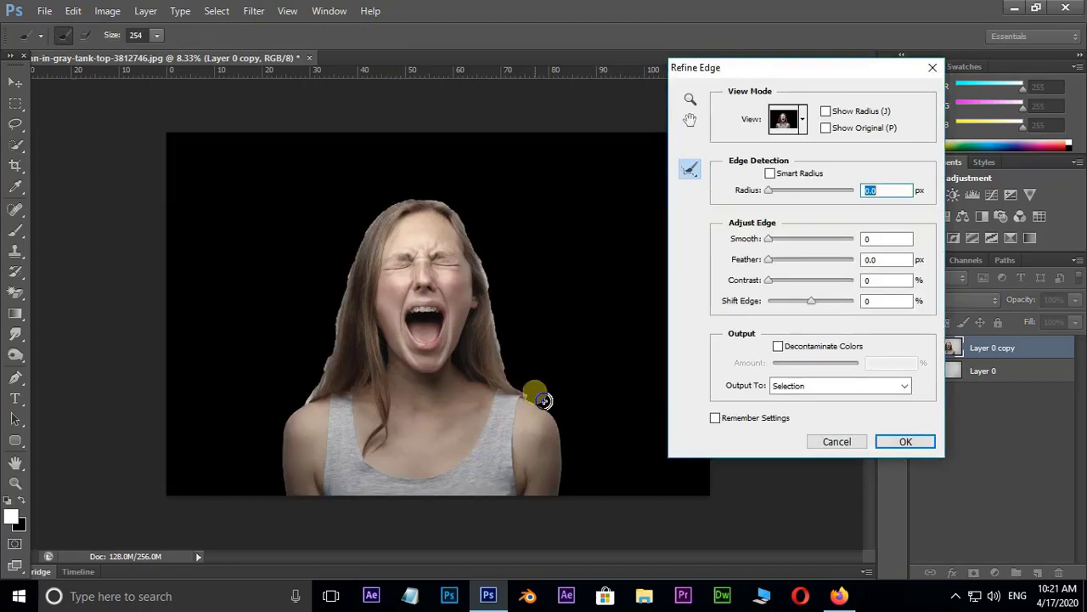
{"action": "left_click", "coordinate": [801, 119]}
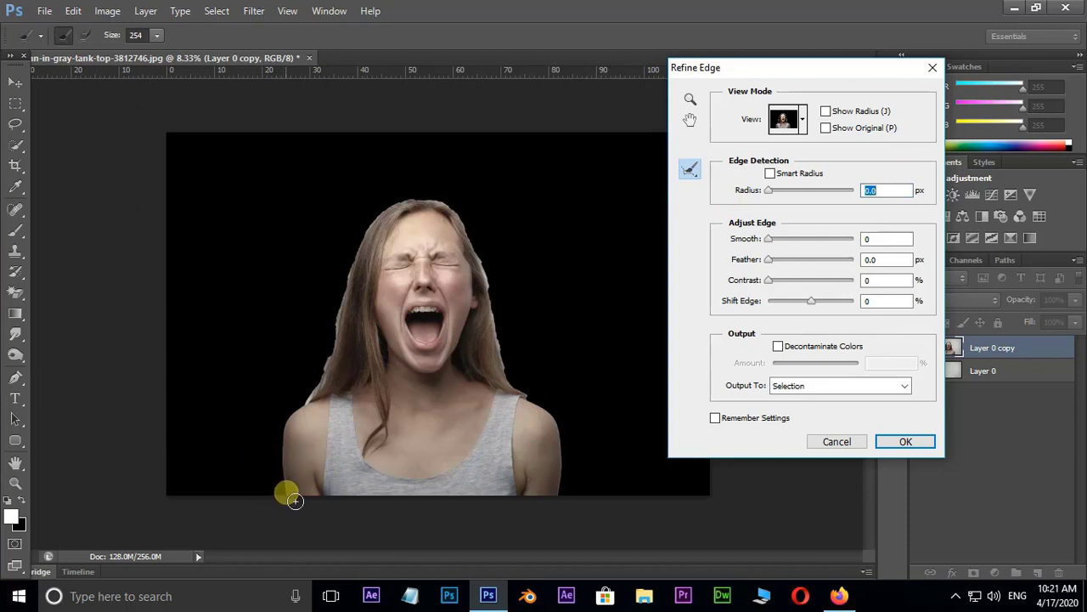
{"action": "left_click_drag", "start_coordinate": [295, 501], "coordinate": [291, 428]}
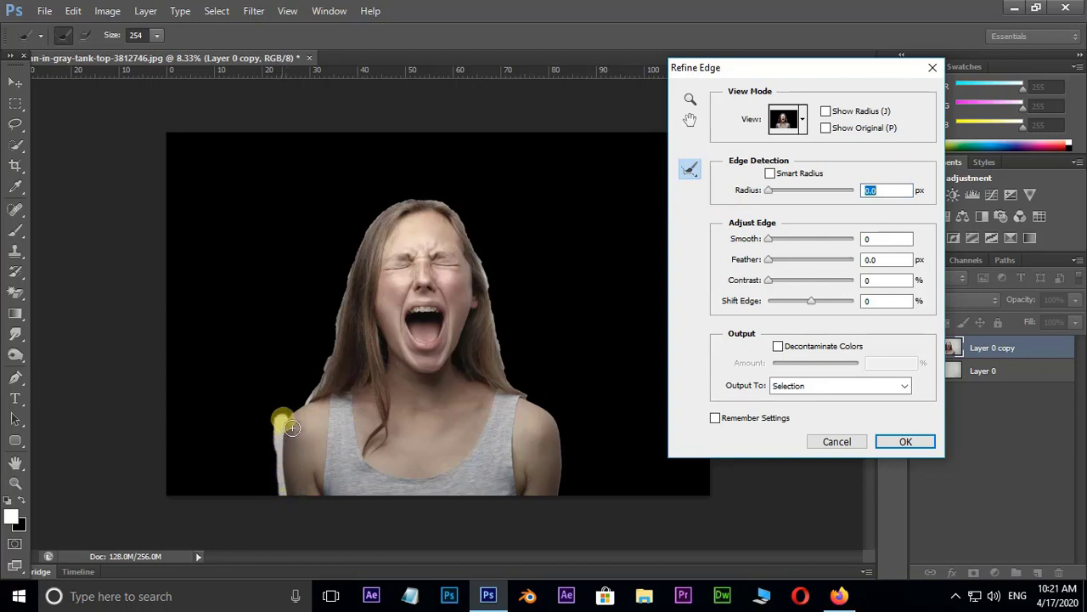
{"action": "left_click_drag", "start_coordinate": [285, 428], "coordinate": [369, 251]}
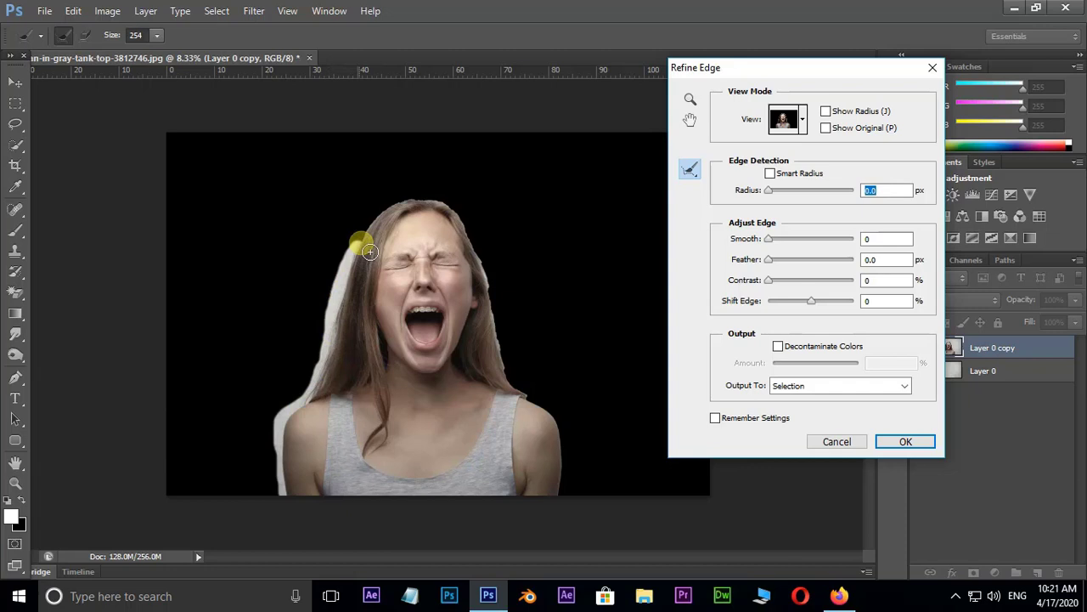
{"action": "left_click_drag", "start_coordinate": [369, 251], "coordinate": [495, 274]}
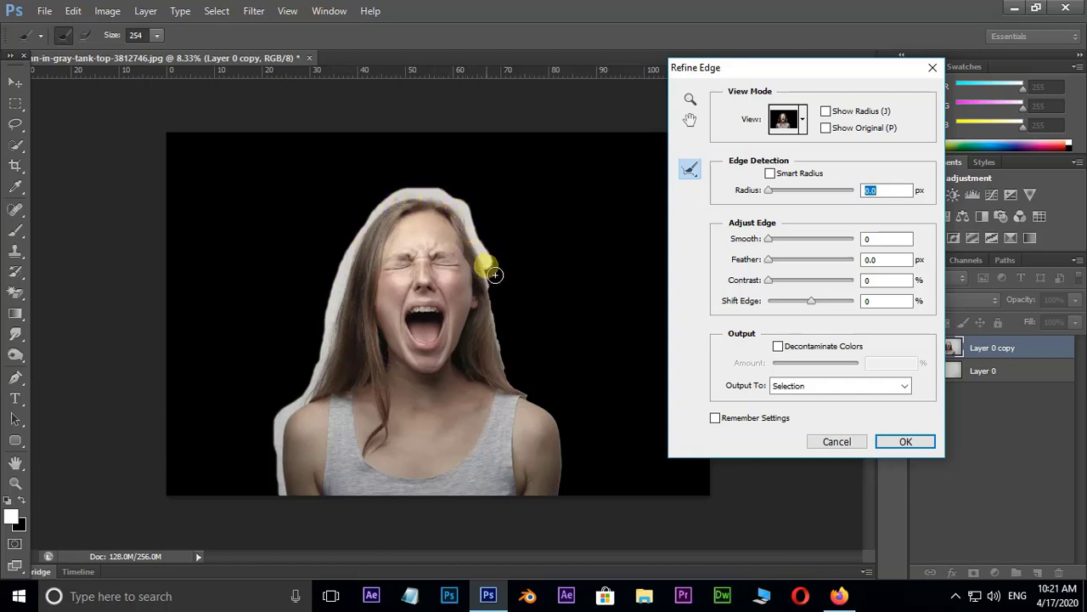
{"action": "left_click_drag", "start_coordinate": [495, 275], "coordinate": [563, 422]}
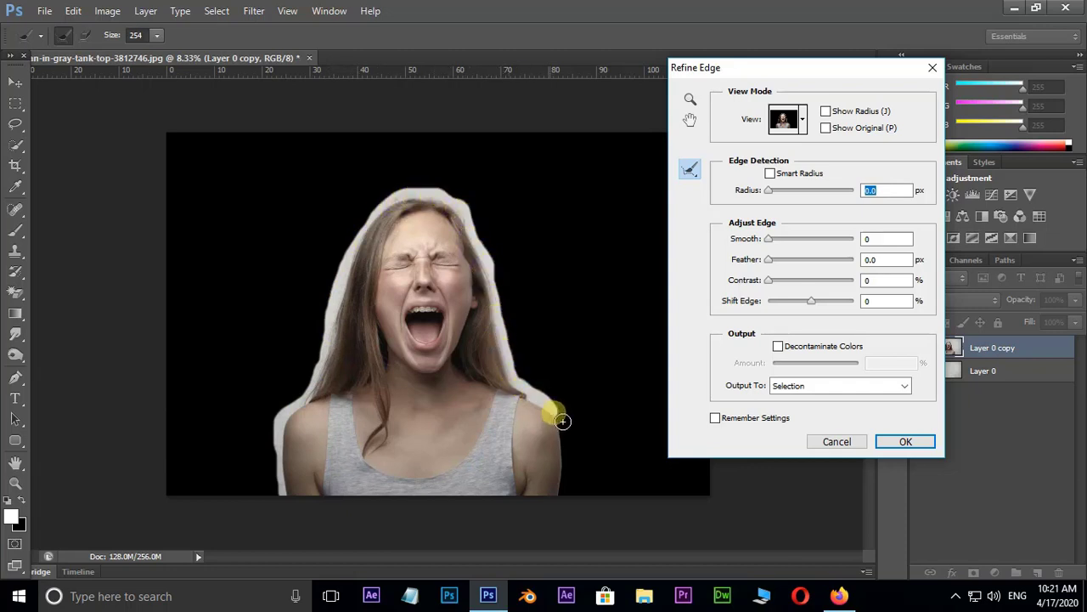
{"action": "left_click_drag", "start_coordinate": [563, 421], "coordinate": [543, 450]}
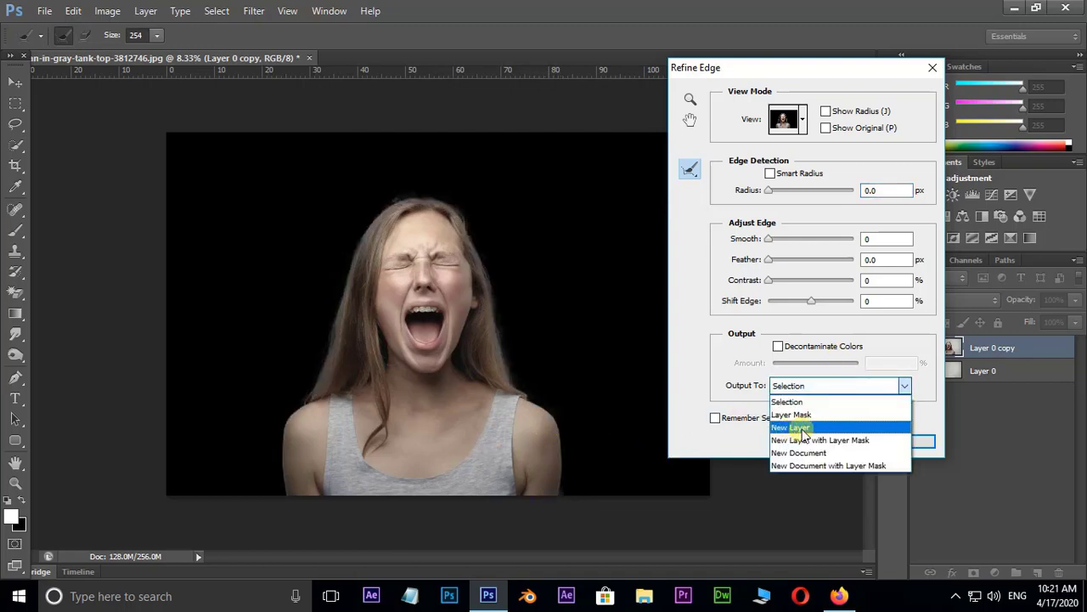
{"action": "left_click", "coordinate": [791, 427]}
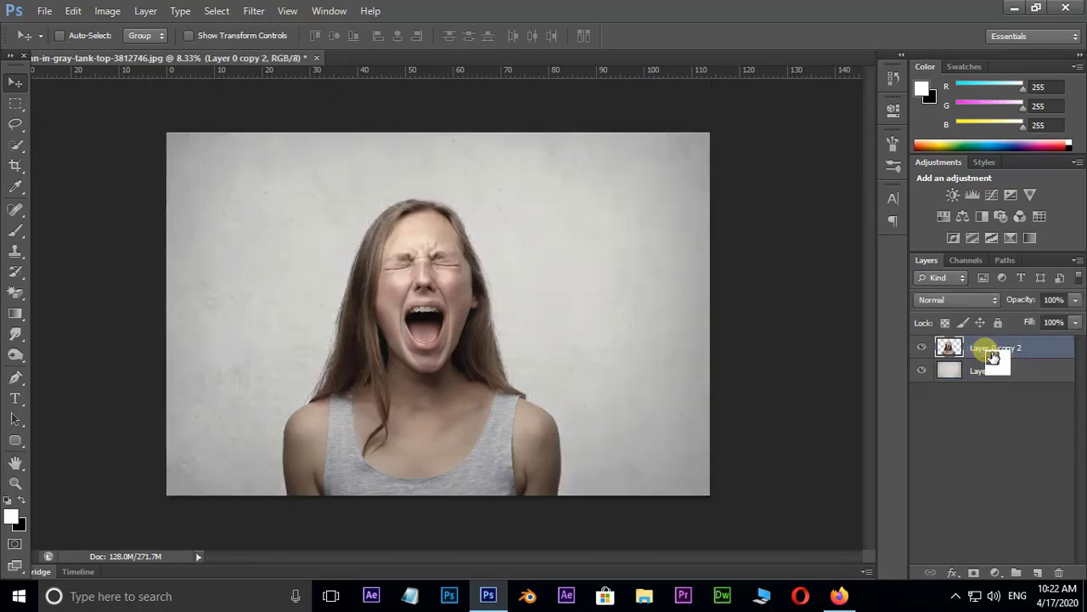
Duplicate the cutout into hidden Layer 0 copy 3 and rename Layer 0 copy 2 'liquify'.
{"action": "key", "text": "ctrl+j"}
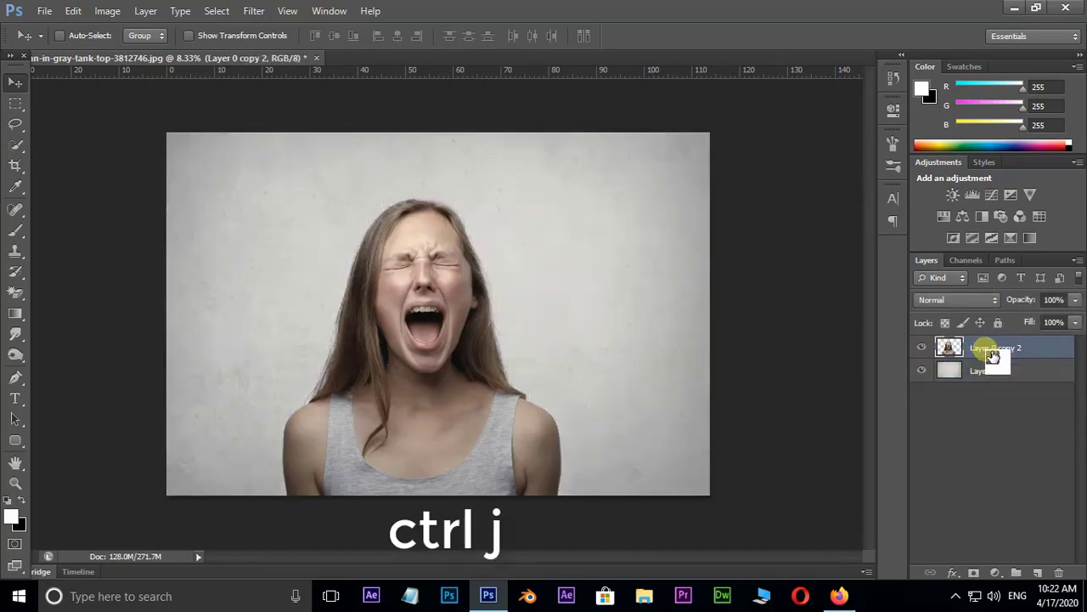
{"action": "key", "text": "ctrl+j"}
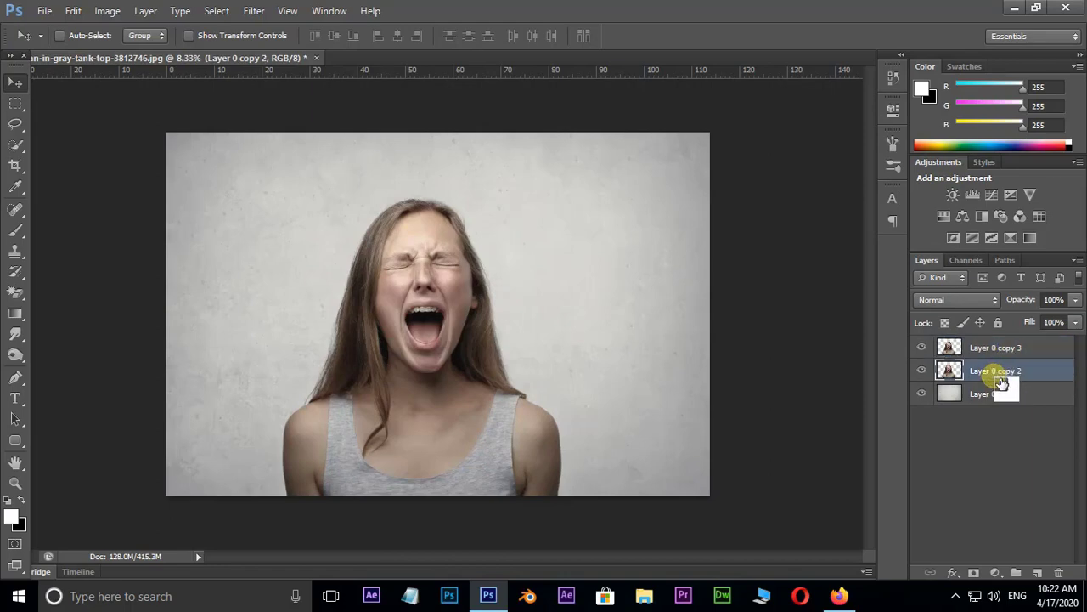
{"action": "double_click", "coordinate": [995, 370]}
{"action": "type", "text": "liquify"}
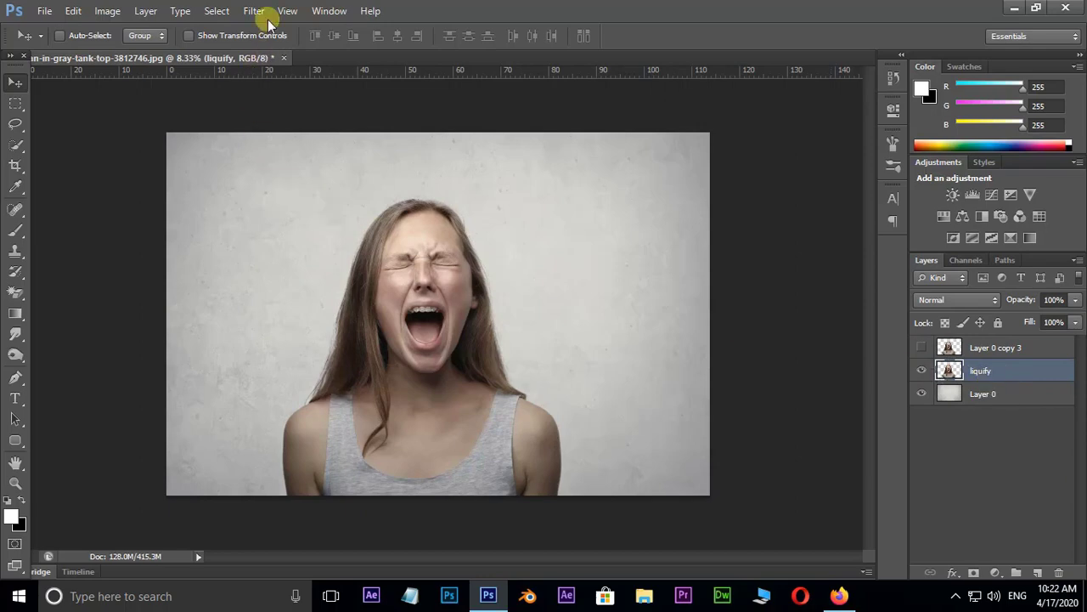
Open Liquify and forward-warp the right shoulder and neck hair rightward at size 1100.
{"action": "left_click", "coordinate": [253, 11]}
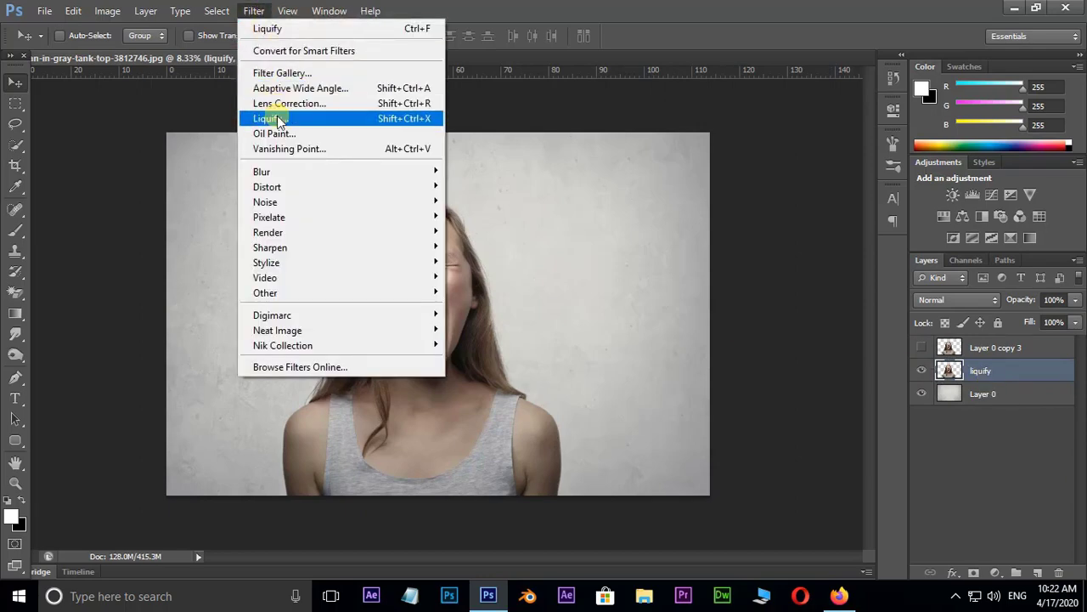
{"action": "left_click", "coordinate": [270, 118]}
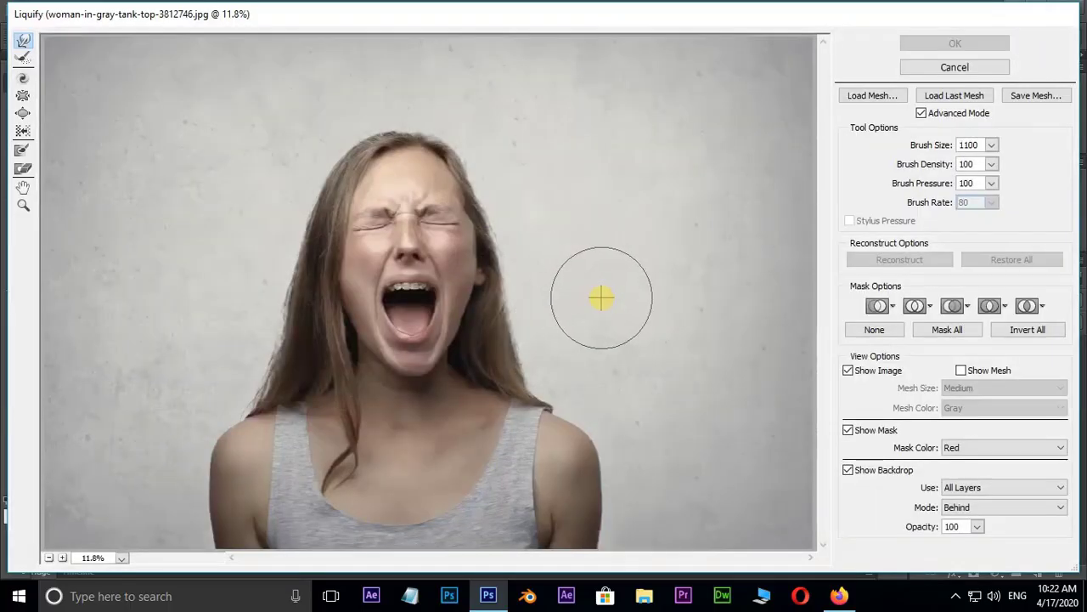
{"action": "mouse_move", "coordinate": [23, 40]}
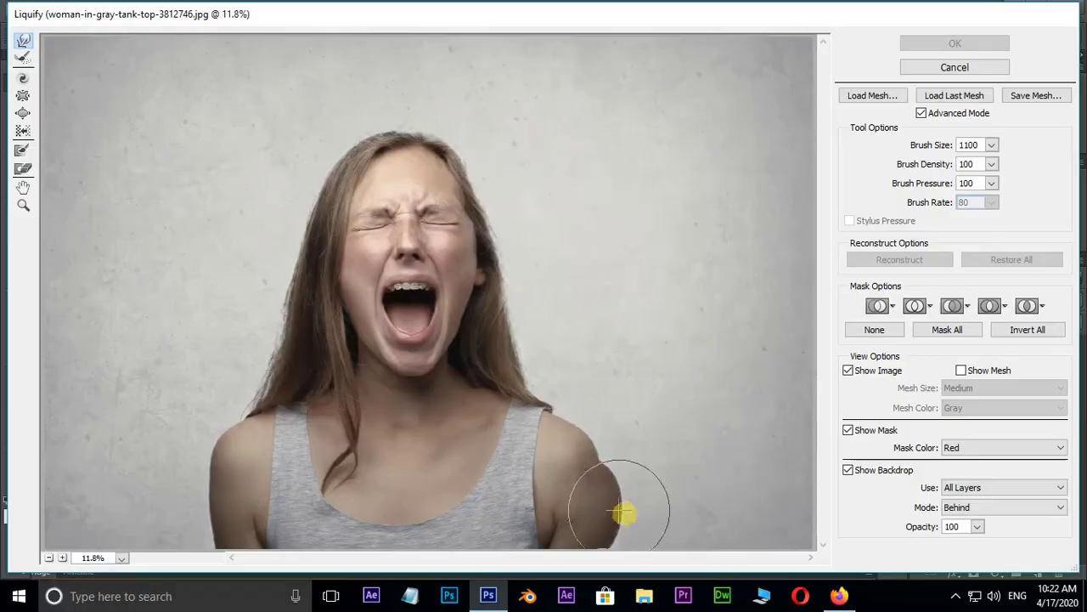
{"action": "left_click_drag", "start_coordinate": [625, 514], "coordinate": [705, 480]}
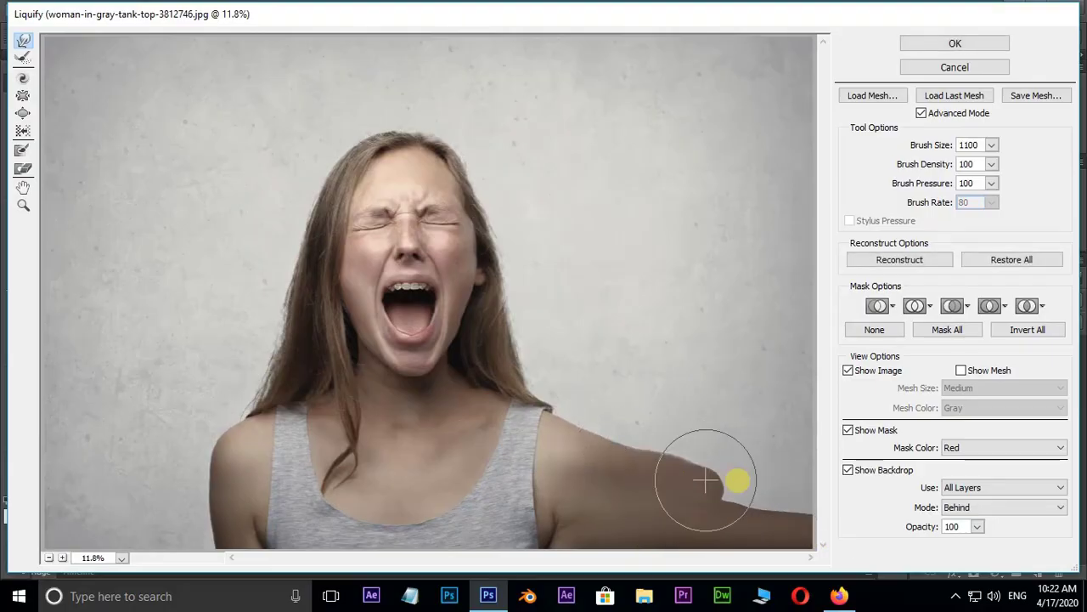
{"action": "left_click_drag", "start_coordinate": [705, 483], "coordinate": [582, 363]}
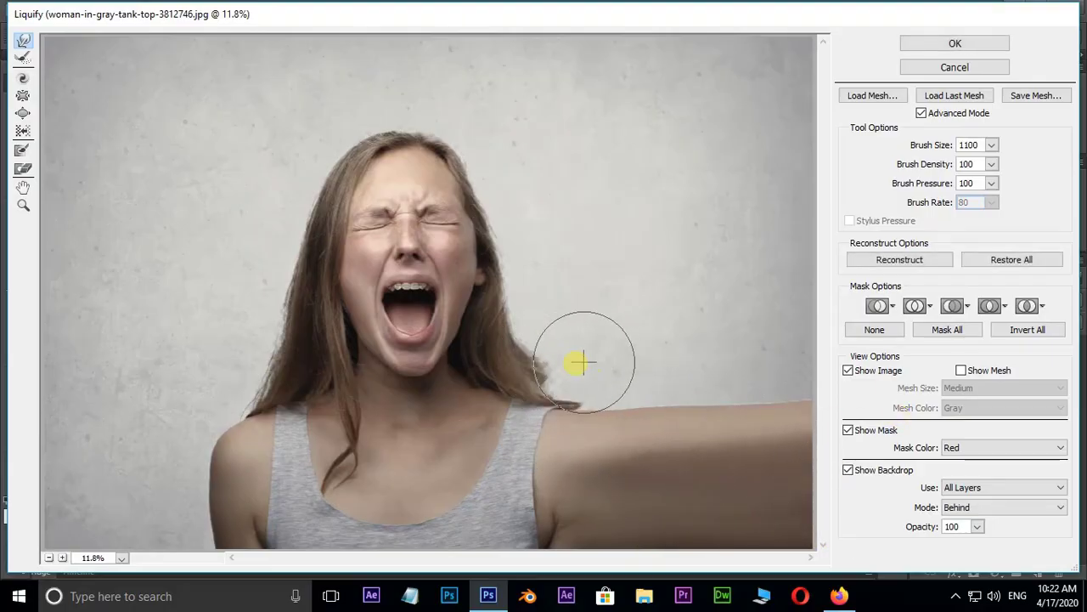
{"action": "left_click_drag", "start_coordinate": [582, 364], "coordinate": [561, 382]}
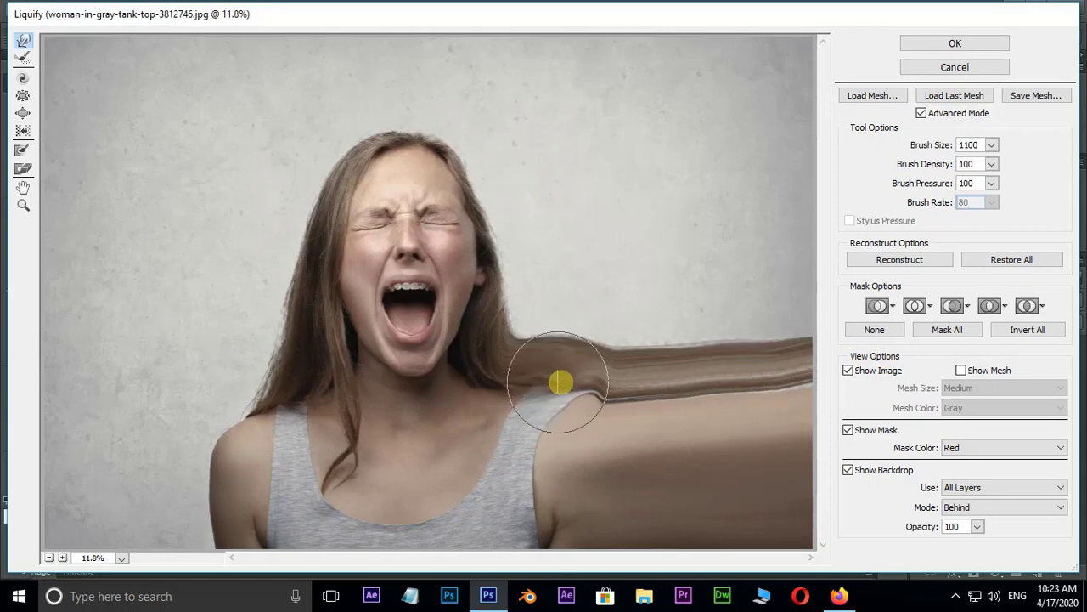
{"action": "left_click_drag", "start_coordinate": [561, 382], "coordinate": [677, 302]}
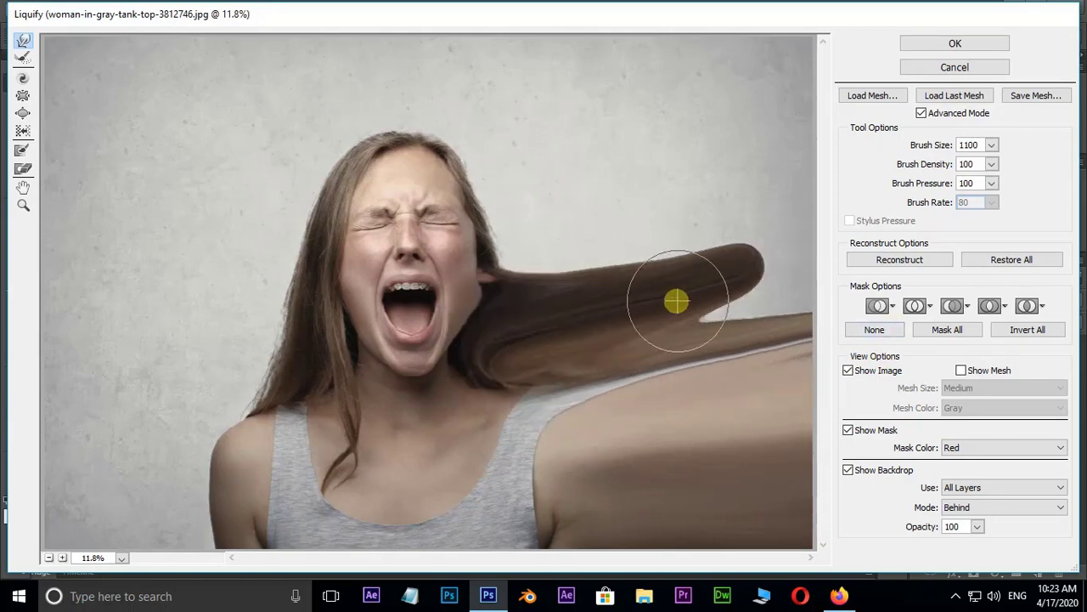
Sweep the top hair and side of the face into rightward streaks and apply.
{"action": "left_click_drag", "start_coordinate": [677, 300], "coordinate": [551, 195]}
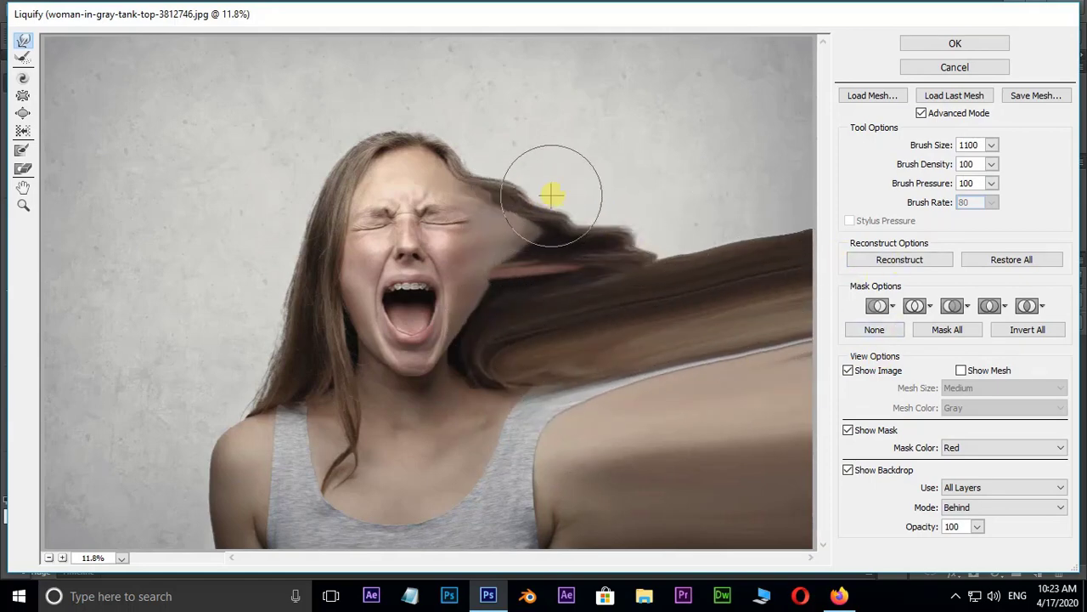
{"action": "left_click_drag", "start_coordinate": [550, 196], "coordinate": [531, 175]}
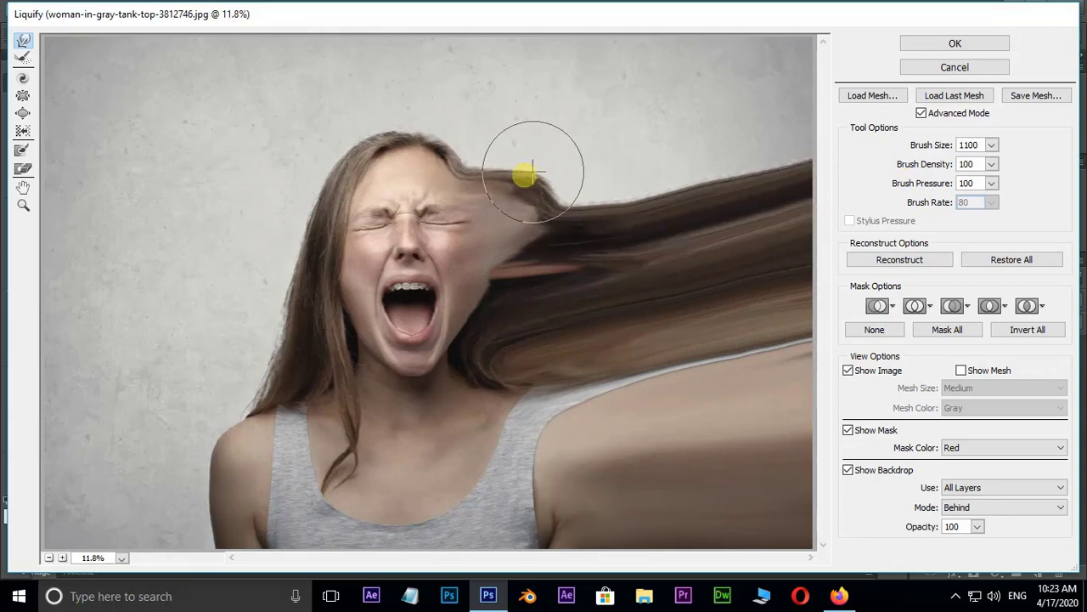
{"action": "left_click_drag", "start_coordinate": [525, 176], "coordinate": [484, 119]}
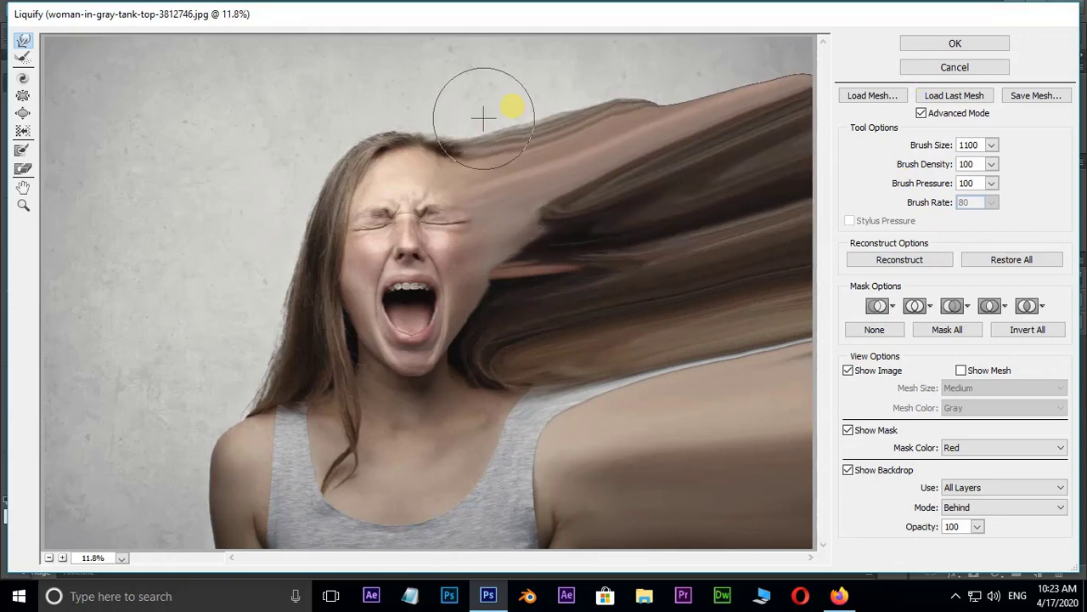
{"action": "left_click_drag", "start_coordinate": [484, 119], "coordinate": [583, 272]}
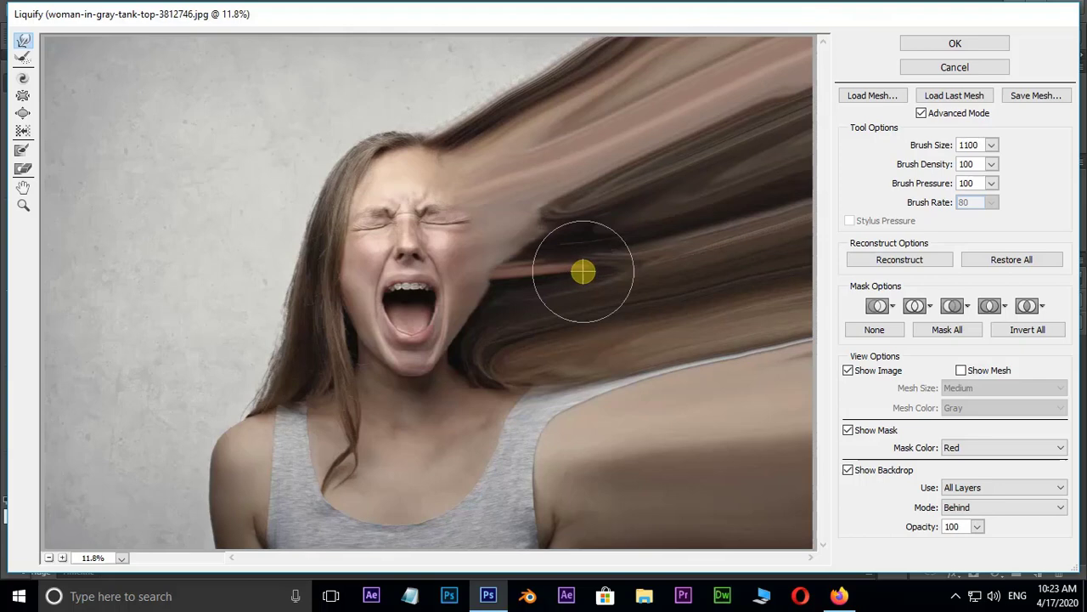
{"action": "left_click_drag", "start_coordinate": [582, 273], "coordinate": [794, 199]}
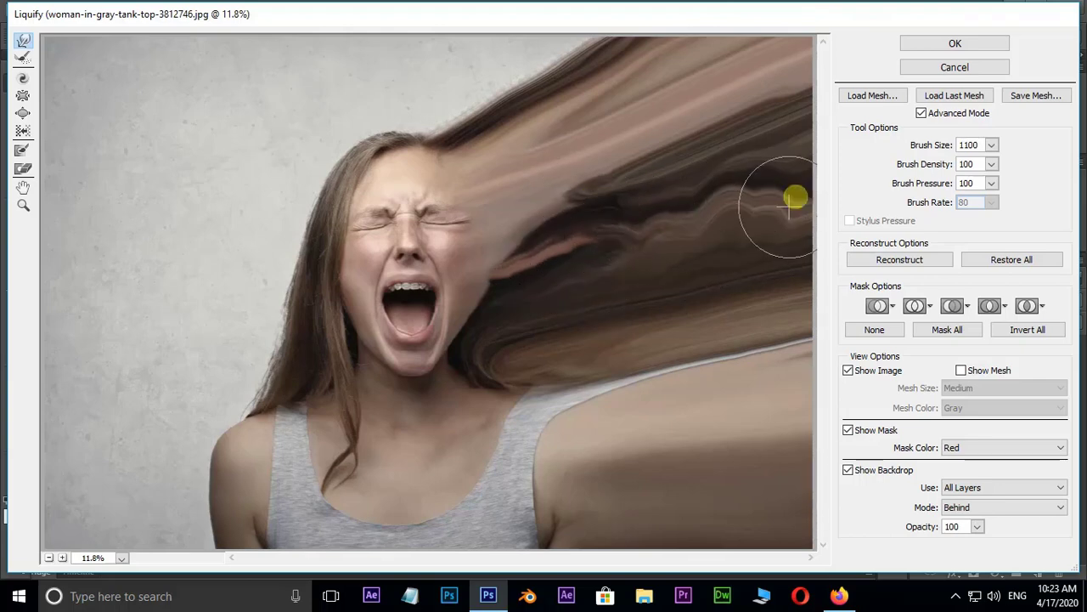
{"action": "left_click_drag", "start_coordinate": [794, 197], "coordinate": [480, 206]}
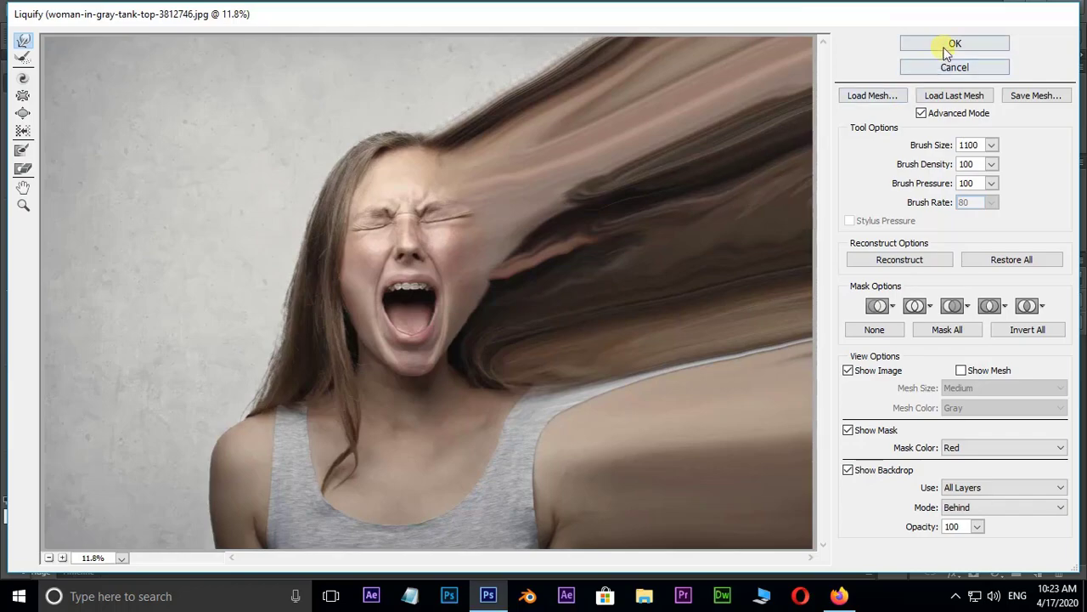
{"action": "left_click", "coordinate": [955, 43]}
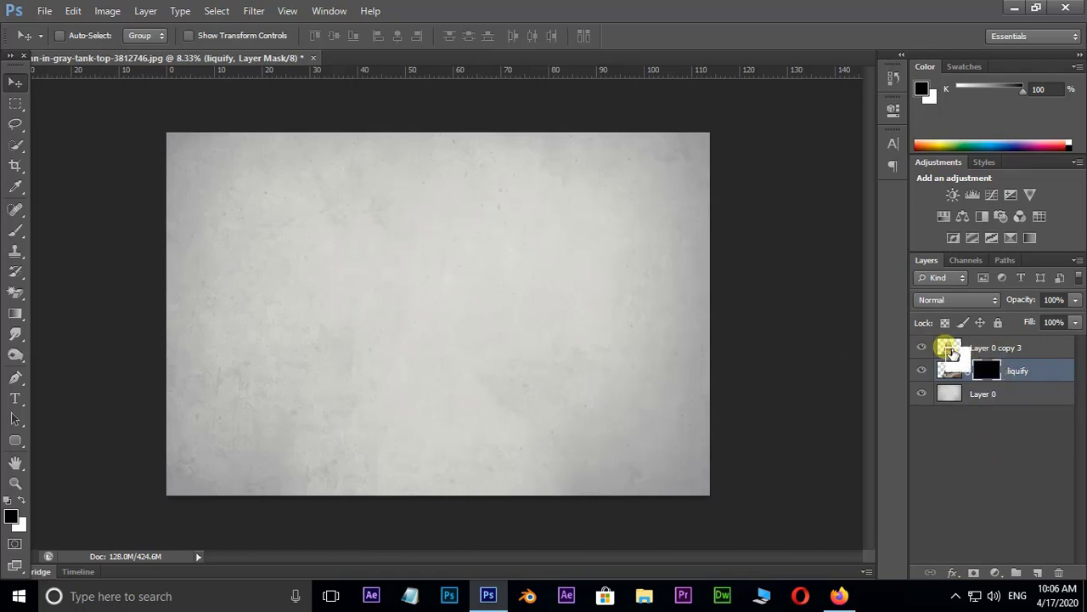
Add a white layer mask to Layer 0 copy 3.
{"action": "left_click", "coordinate": [922, 347]}
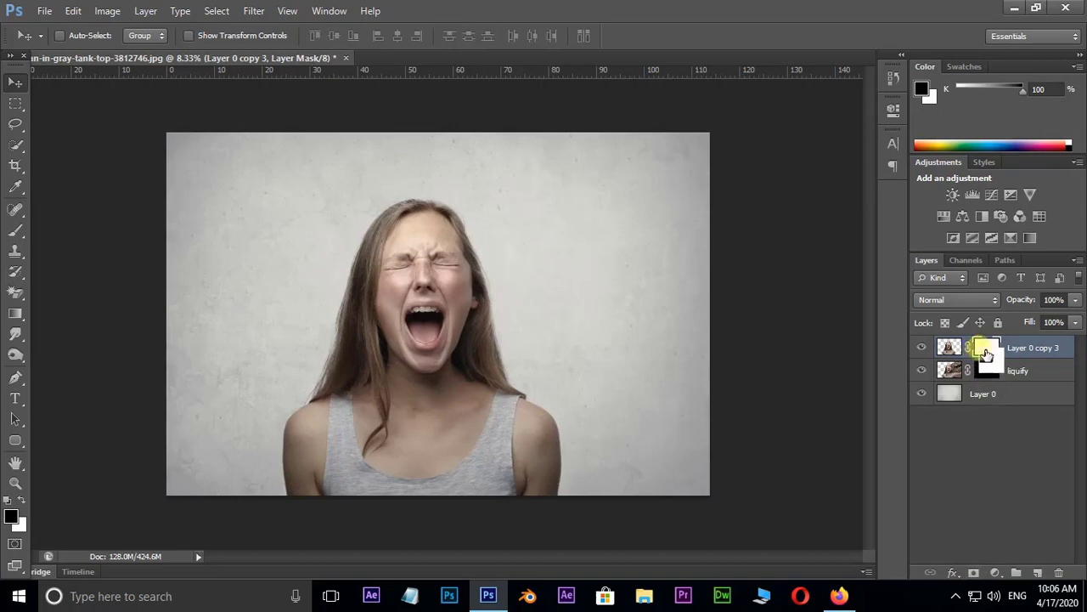
{"action": "mouse_move", "coordinate": [988, 346]}
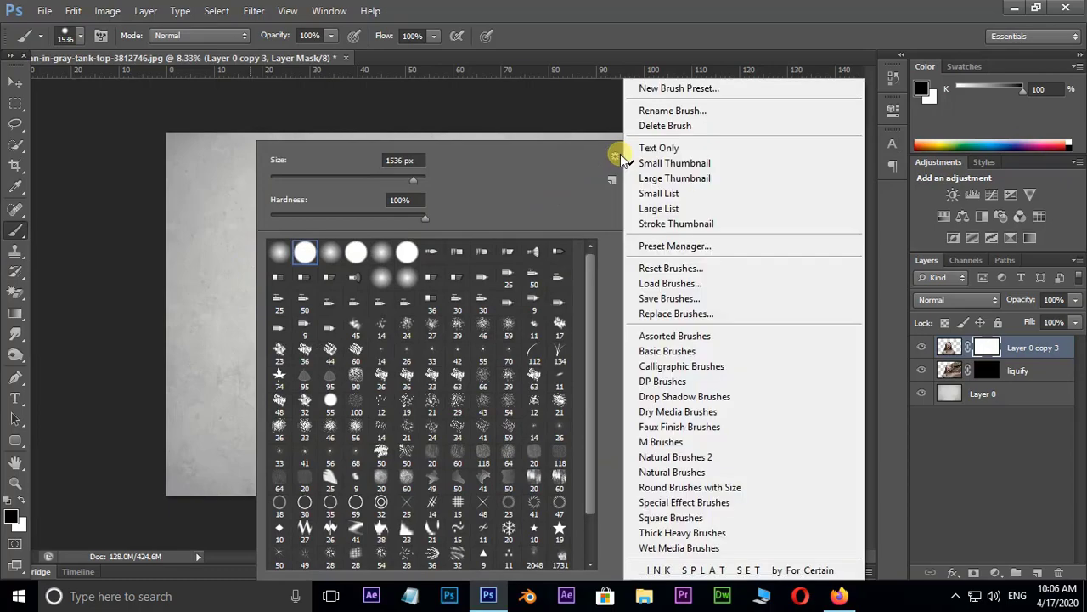
Load Explosion_Brushes.abr into the brush presets.
{"action": "left_click", "coordinate": [678, 287]}
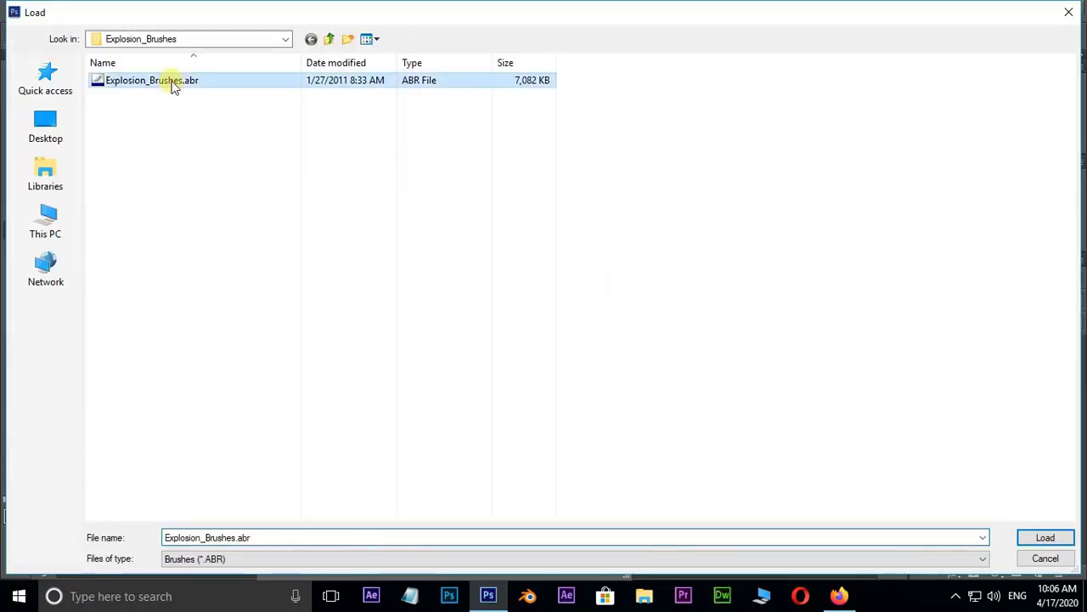
{"action": "mouse_move", "coordinate": [164, 102]}
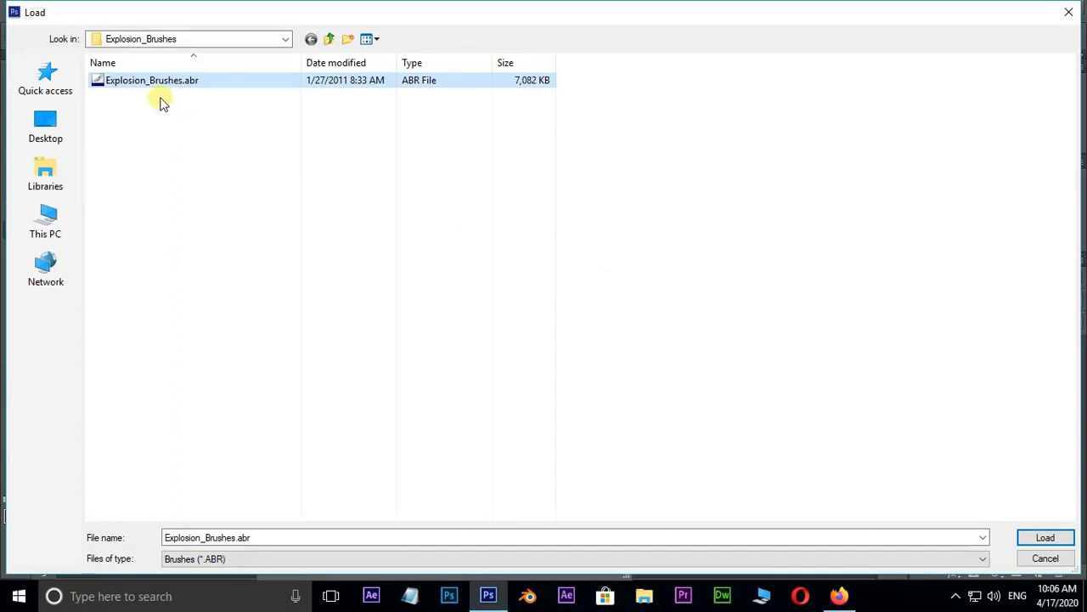
{"action": "left_click", "coordinate": [1045, 537]}
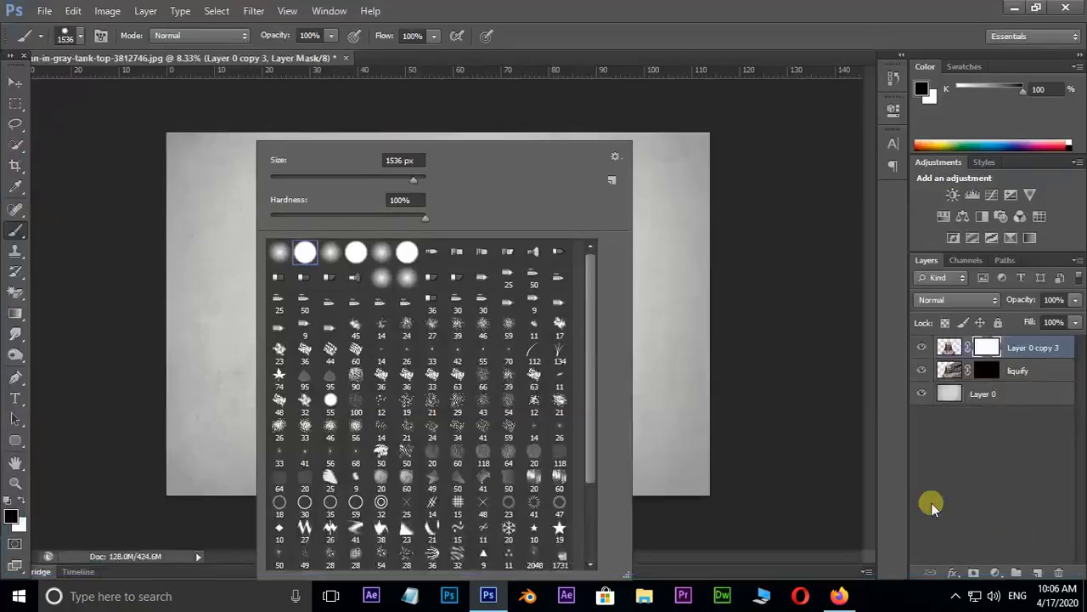
Paint black explosion particles on Layer 0 copy 3's mask over the right cheek and shoulder.
{"action": "scroll", "scroll_direction": "down", "scroll_amount": 3}
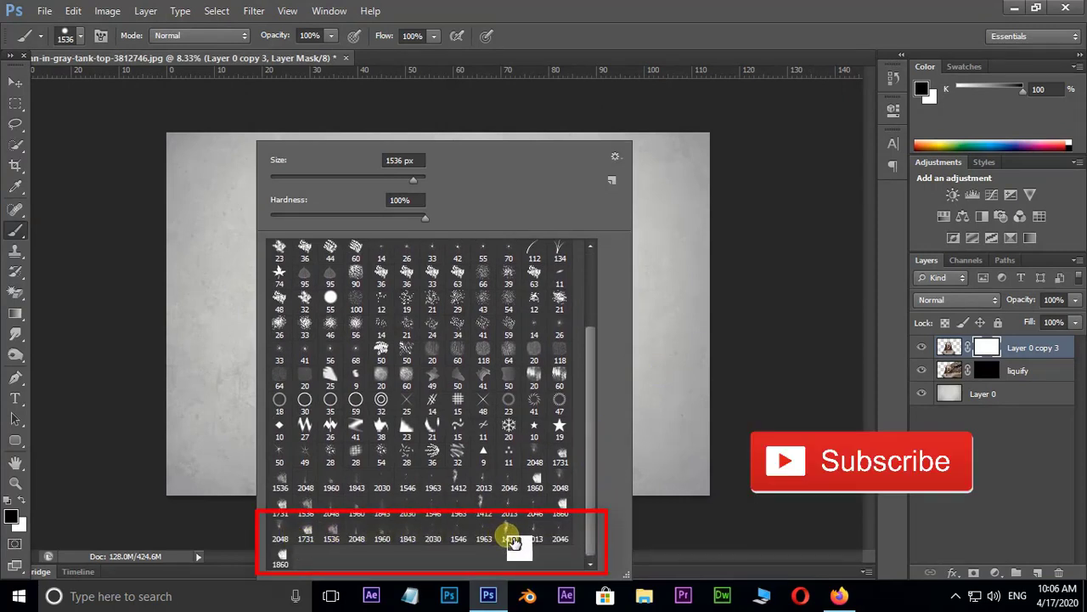
{"action": "mouse_move", "coordinate": [509, 539]}
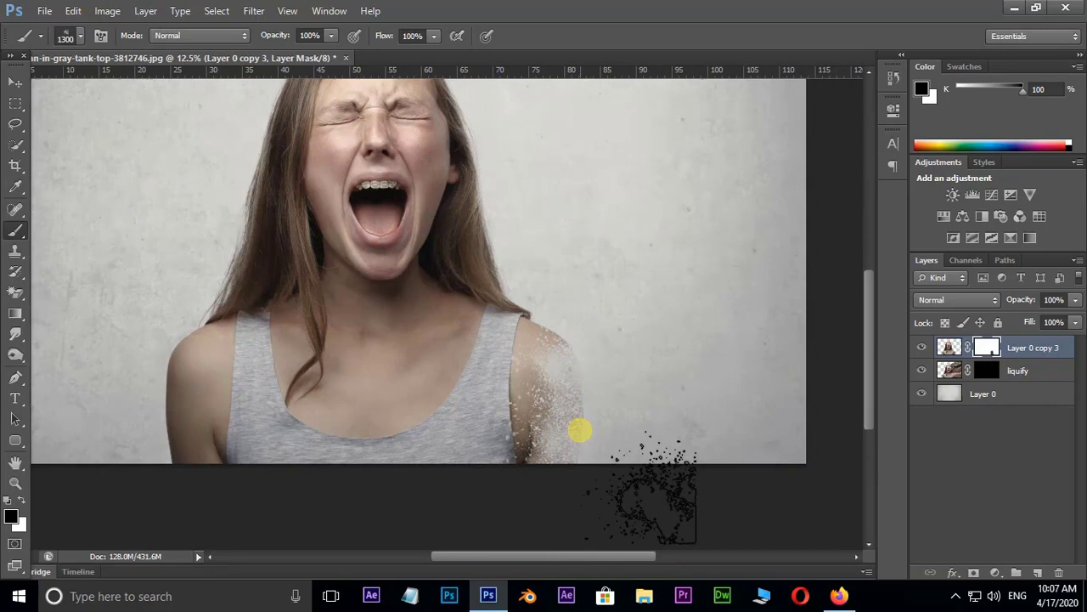
{"action": "key", "text": "]"}
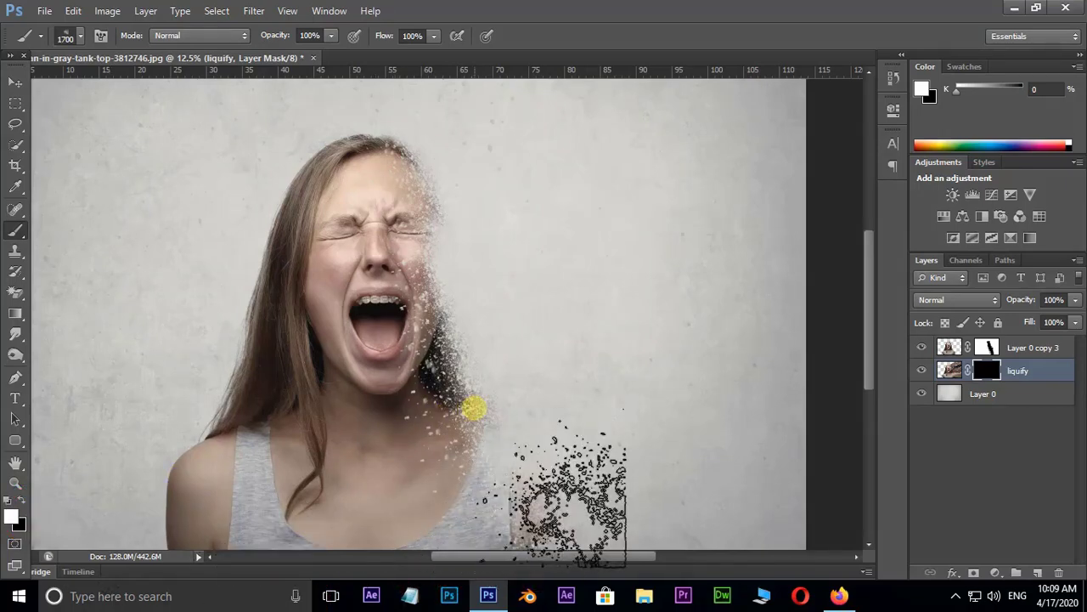
Choose a large explosion brush and stamp white particles on the liquify mask right of the face.
{"action": "left_click", "coordinate": [329, 10]}
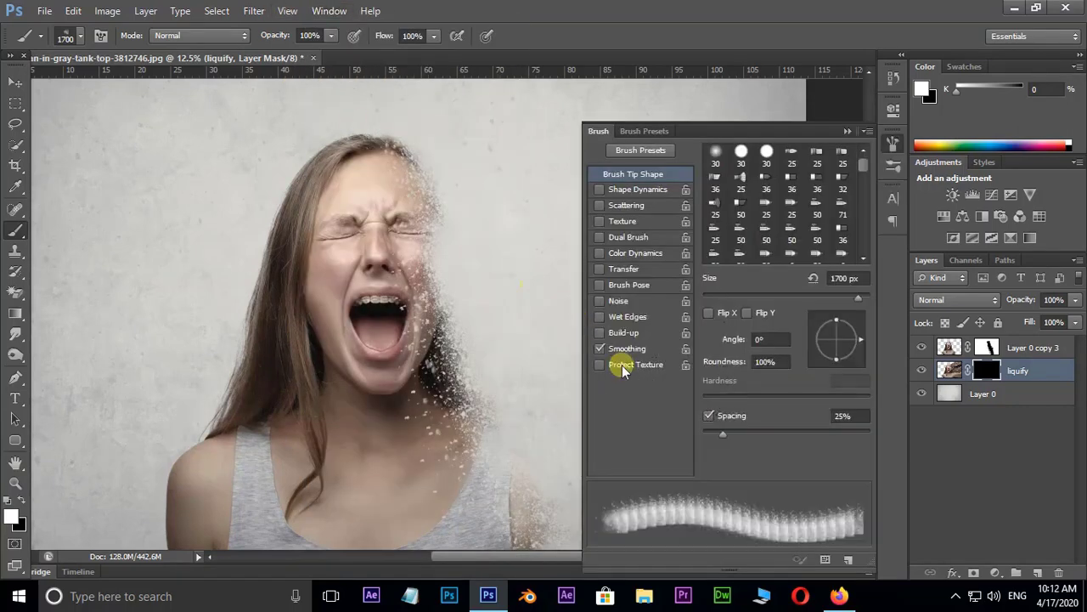
{"action": "left_click_drag", "start_coordinate": [837, 340], "coordinate": [840, 318]}
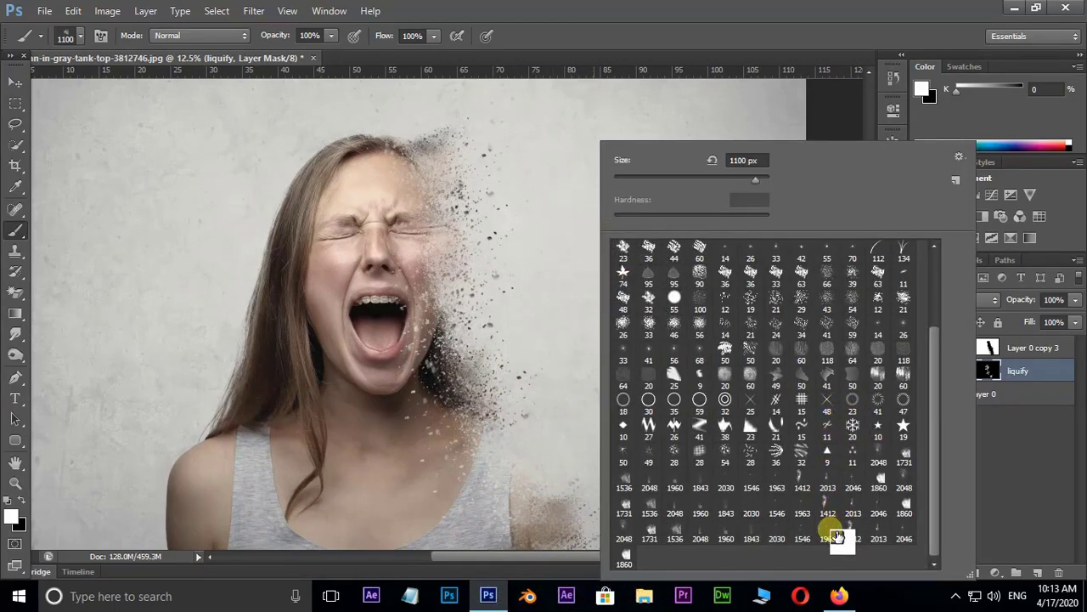
{"action": "left_click", "coordinate": [726, 512]}
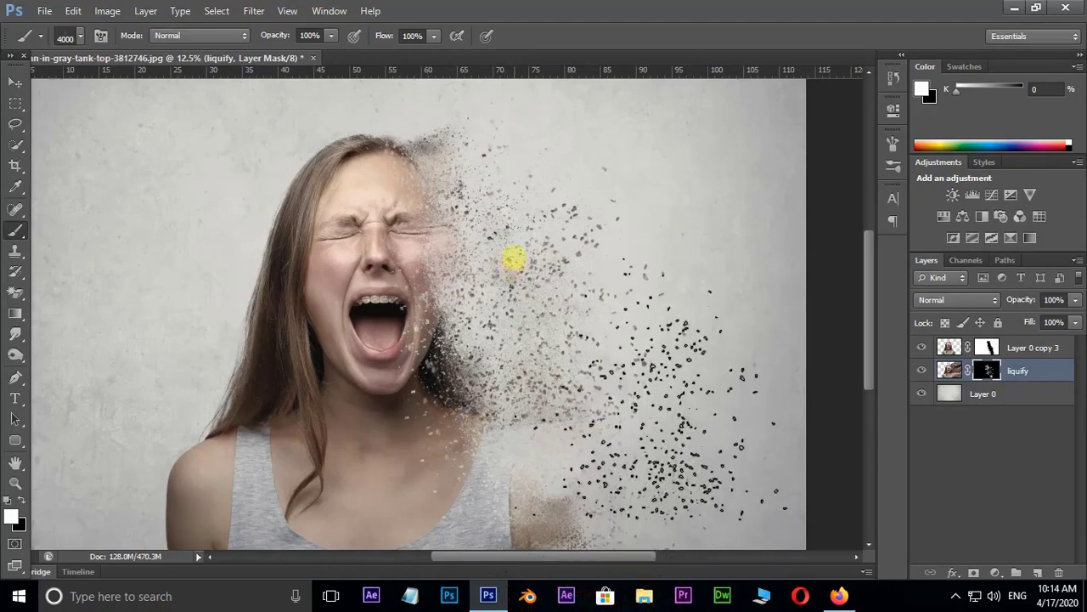
{"action": "left_click", "coordinate": [81, 36]}
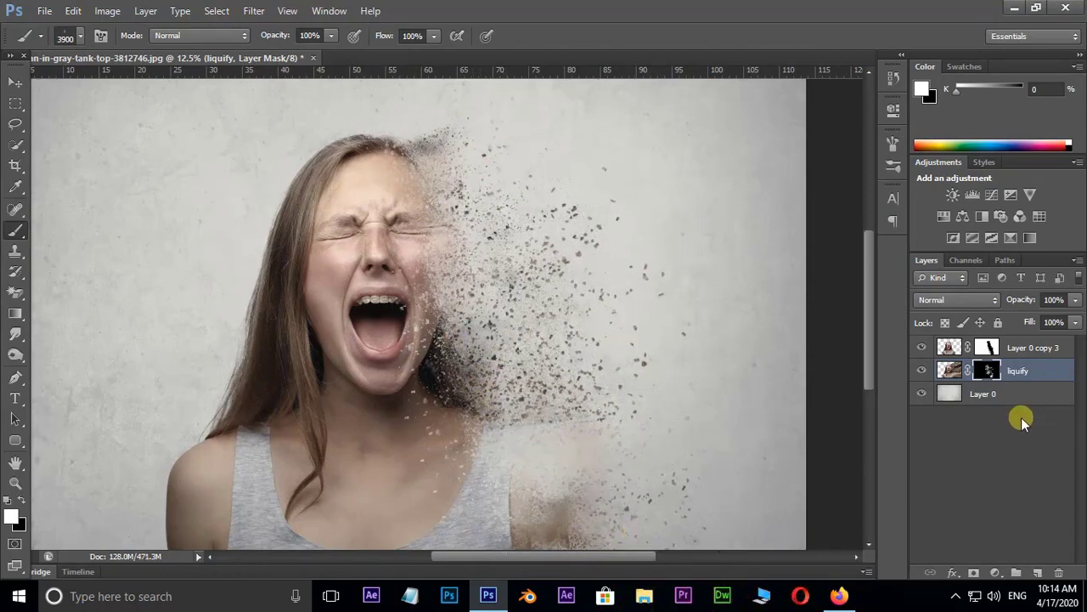
On Layer 0 copy 3's mask, paint with a 400 px soft round brush near nose and mouth.
{"action": "left_click", "coordinate": [1033, 347]}
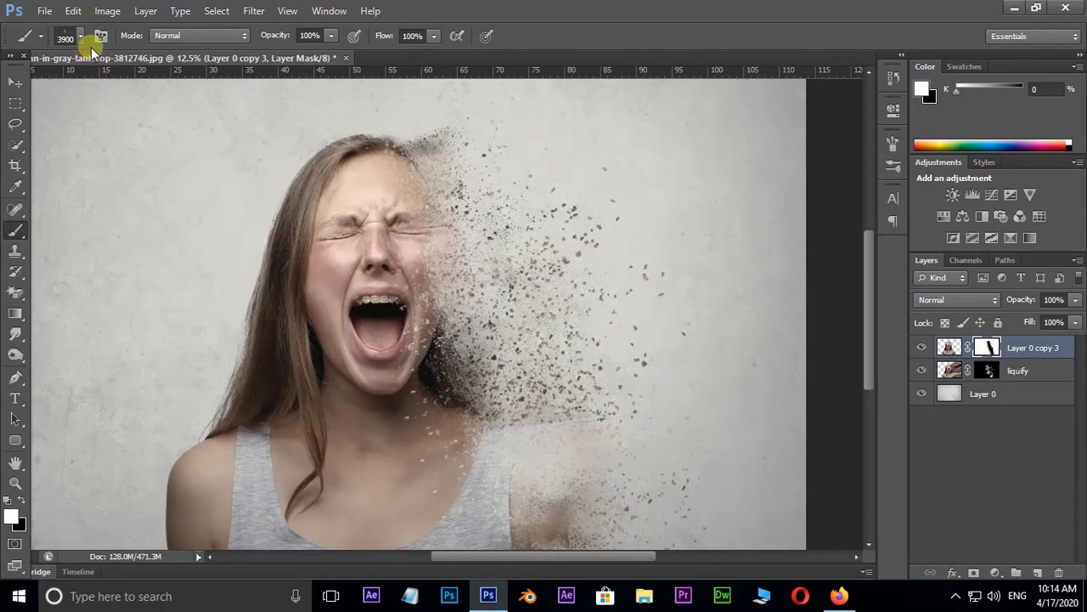
{"action": "left_click", "coordinate": [80, 36]}
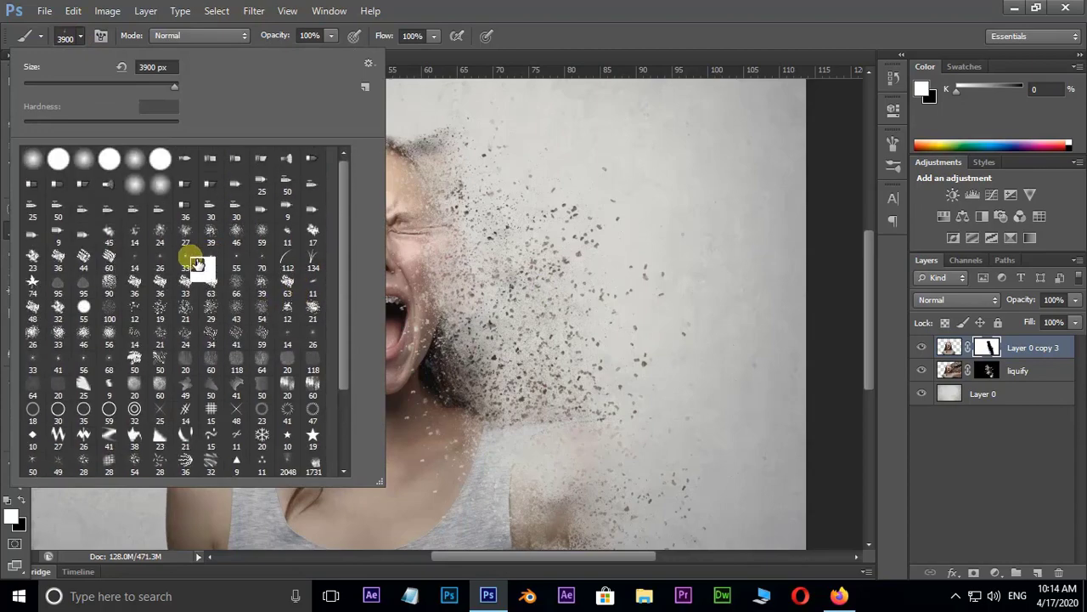
{"action": "left_click", "coordinate": [198, 265]}
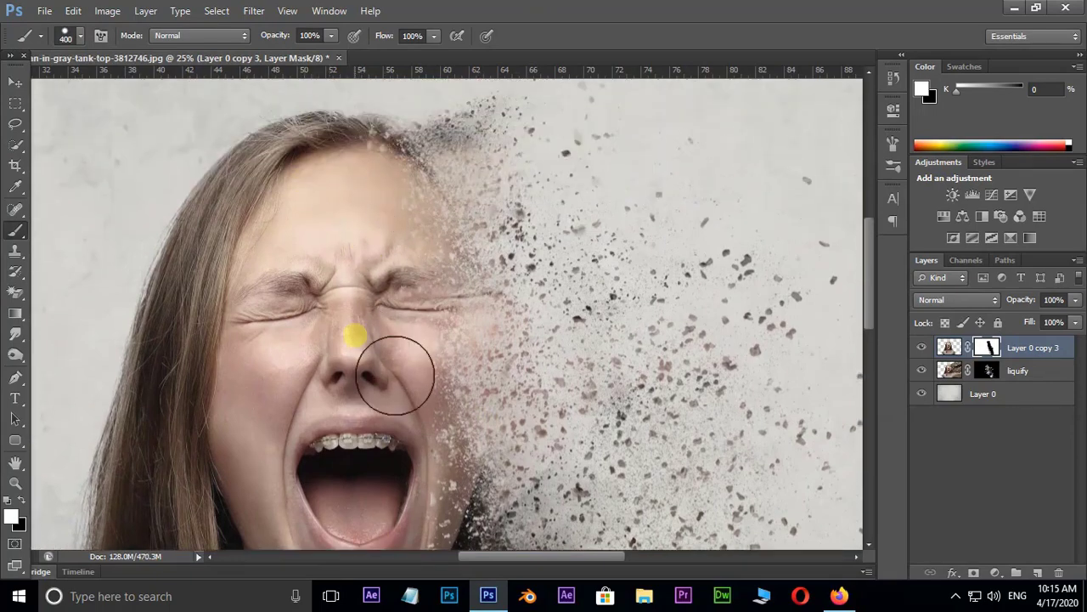
{"action": "scroll", "scroll_direction": "down", "scroll_amount": 3}
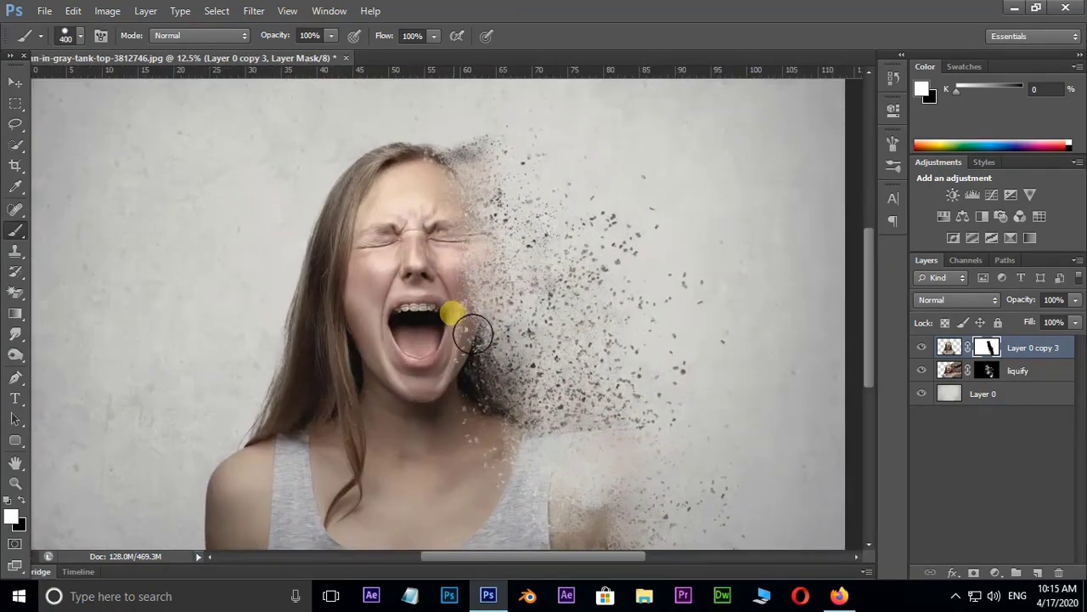
{"action": "left_click", "coordinate": [15, 82]}
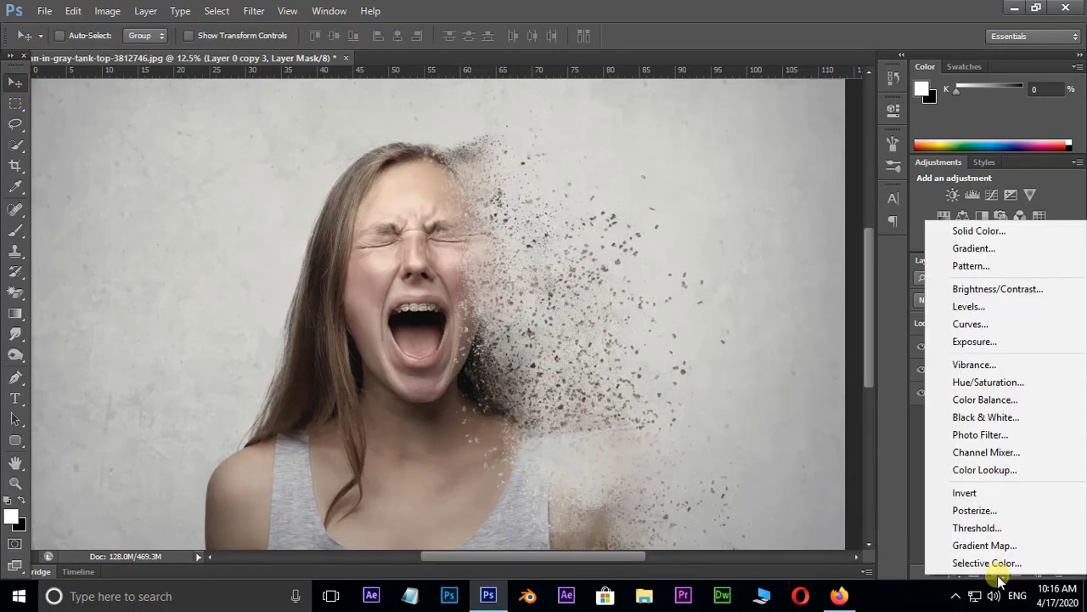
Add a Gradient Map adjustment using the purple-to-orange Orange preset.
{"action": "left_click", "coordinate": [984, 544]}
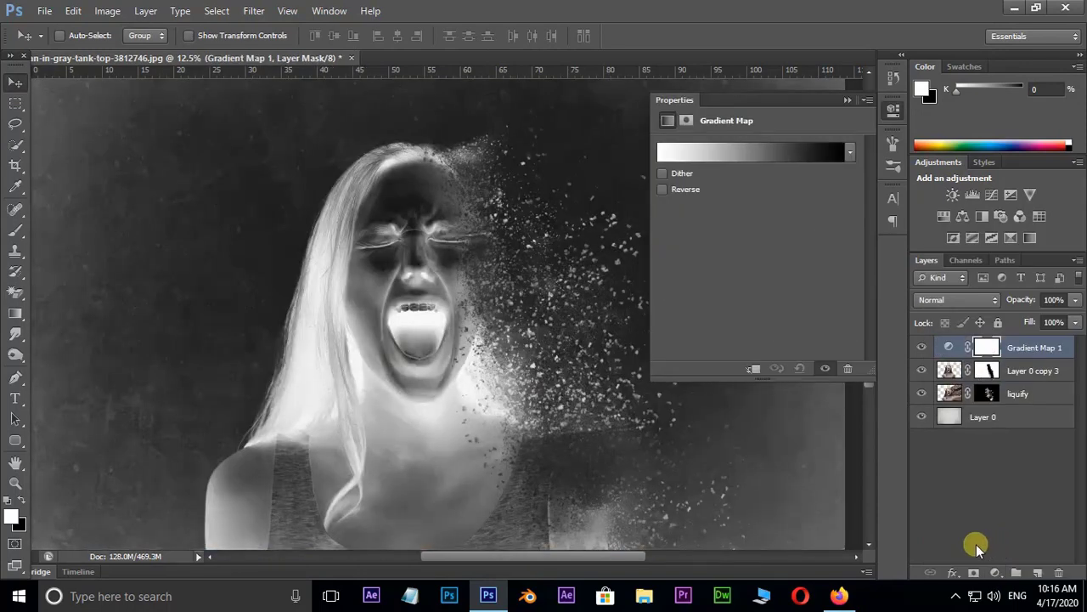
{"action": "left_click", "coordinate": [850, 153]}
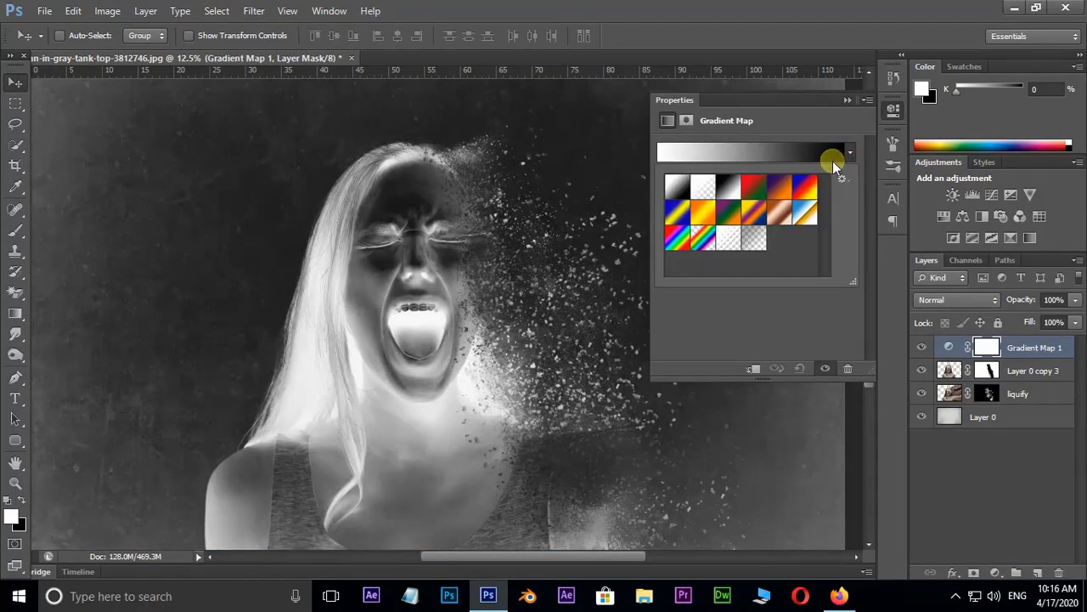
{"action": "left_click", "coordinate": [780, 185]}
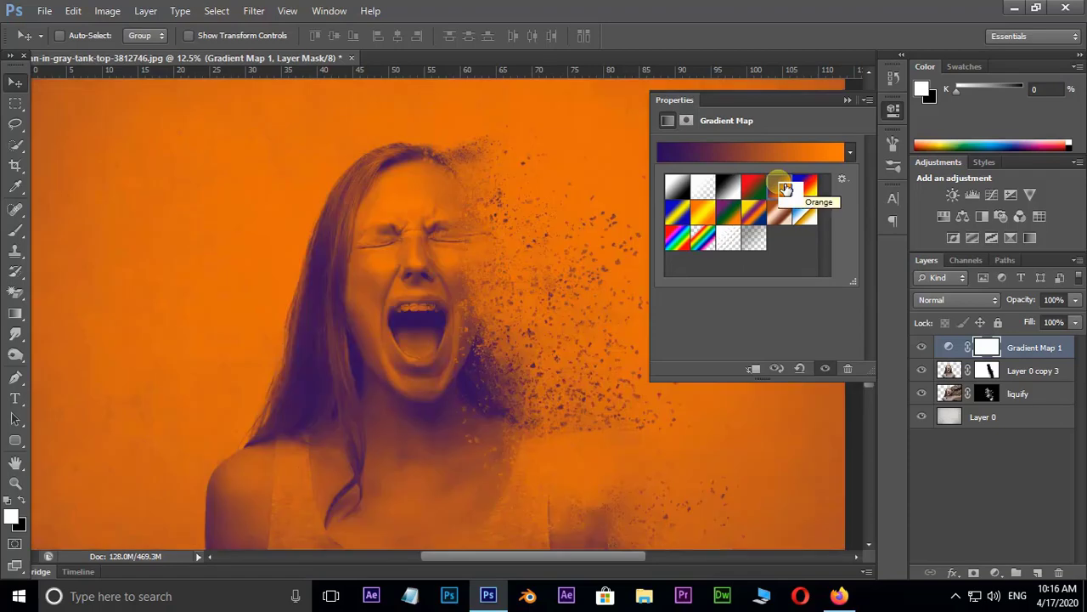
{"action": "mouse_move", "coordinate": [988, 304]}
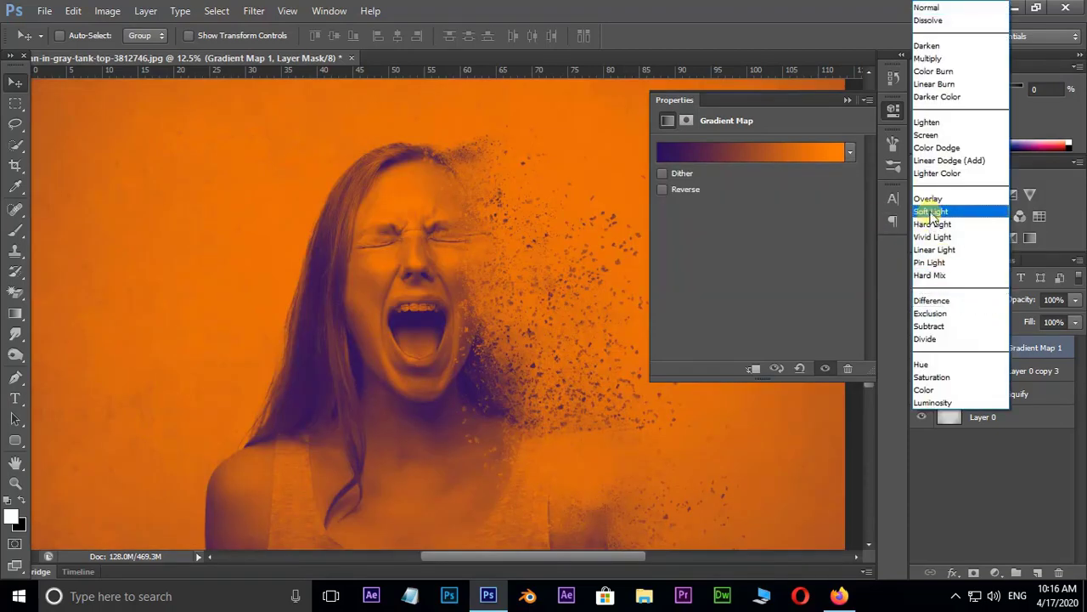
Blend the gradient map in Soft Light at 70% opacity.
{"action": "left_click", "coordinate": [931, 211]}
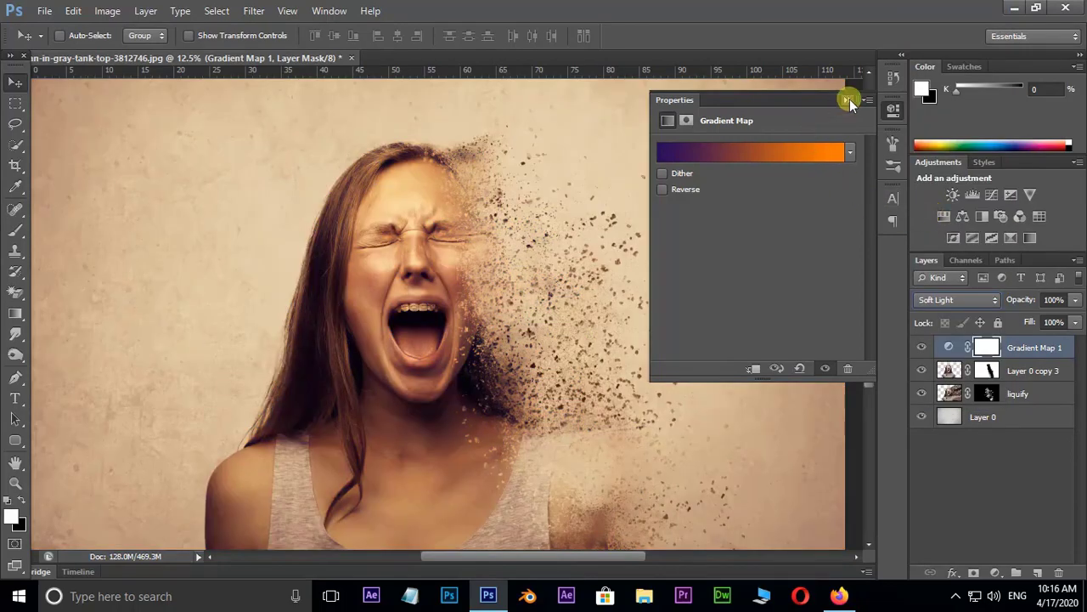
{"action": "left_click", "coordinate": [850, 100]}
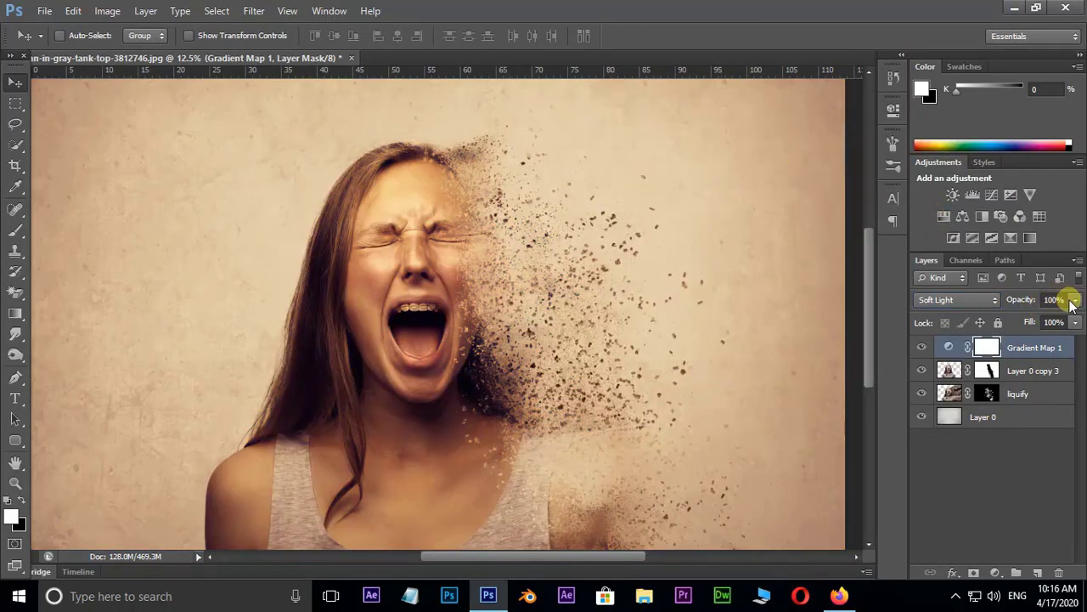
{"action": "left_click_drag", "start_coordinate": [1072, 316], "coordinate": [1053, 316]}
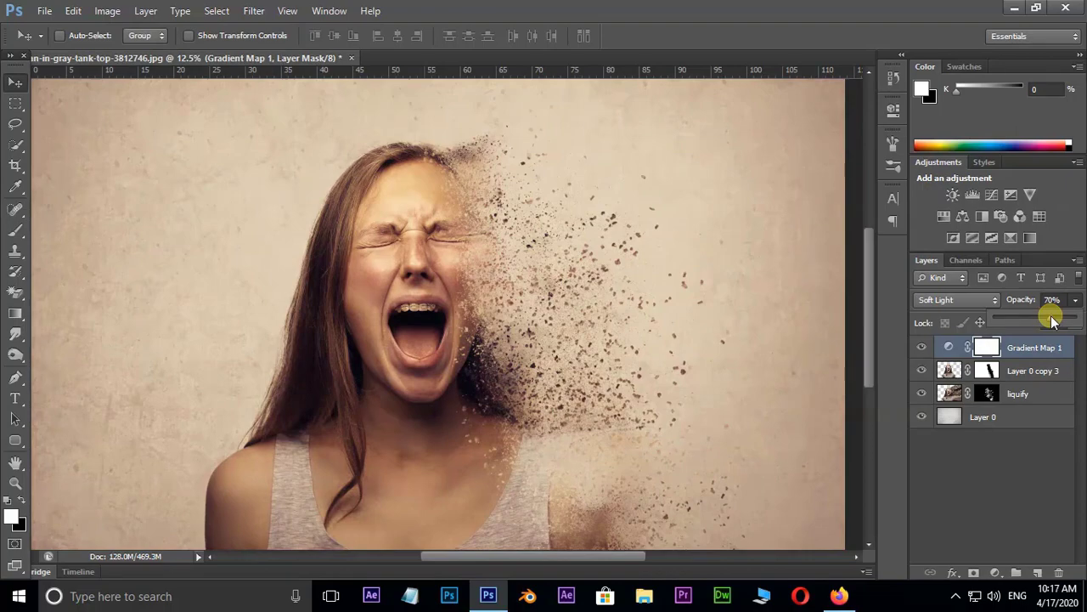